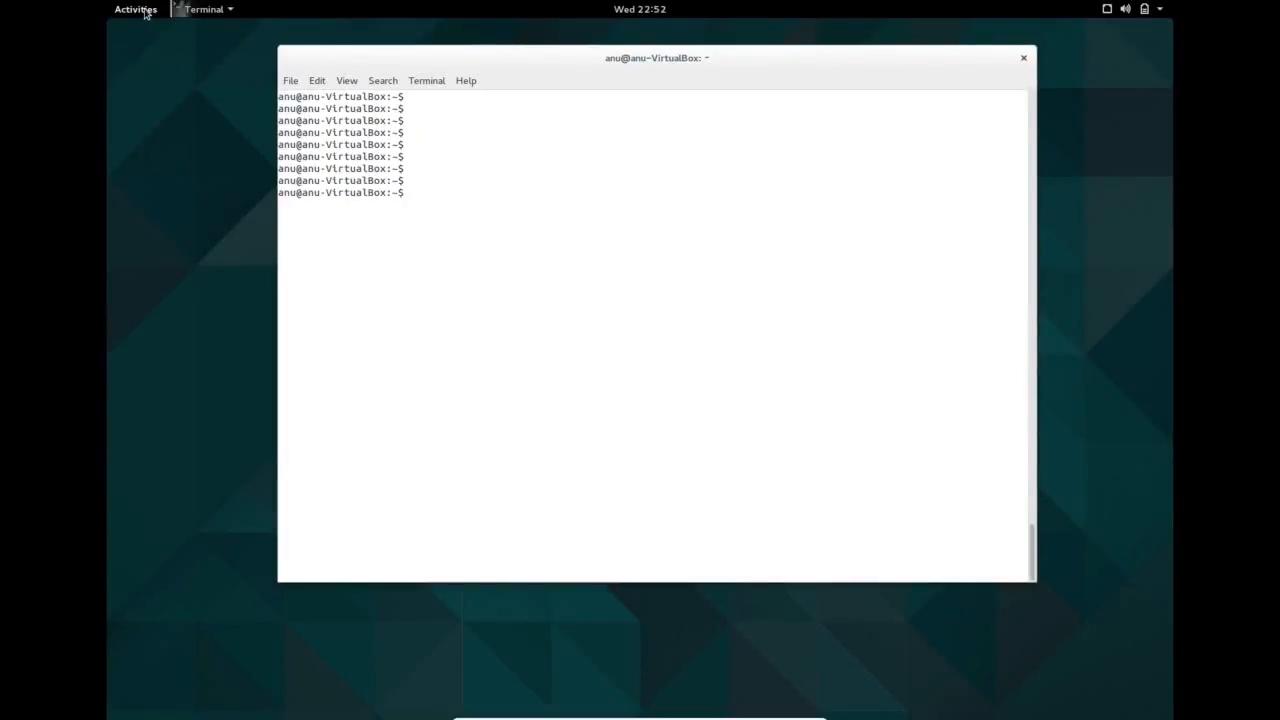
- Leave the terminal via Activities to launch Firefox on its start page
left_click(136, 8)
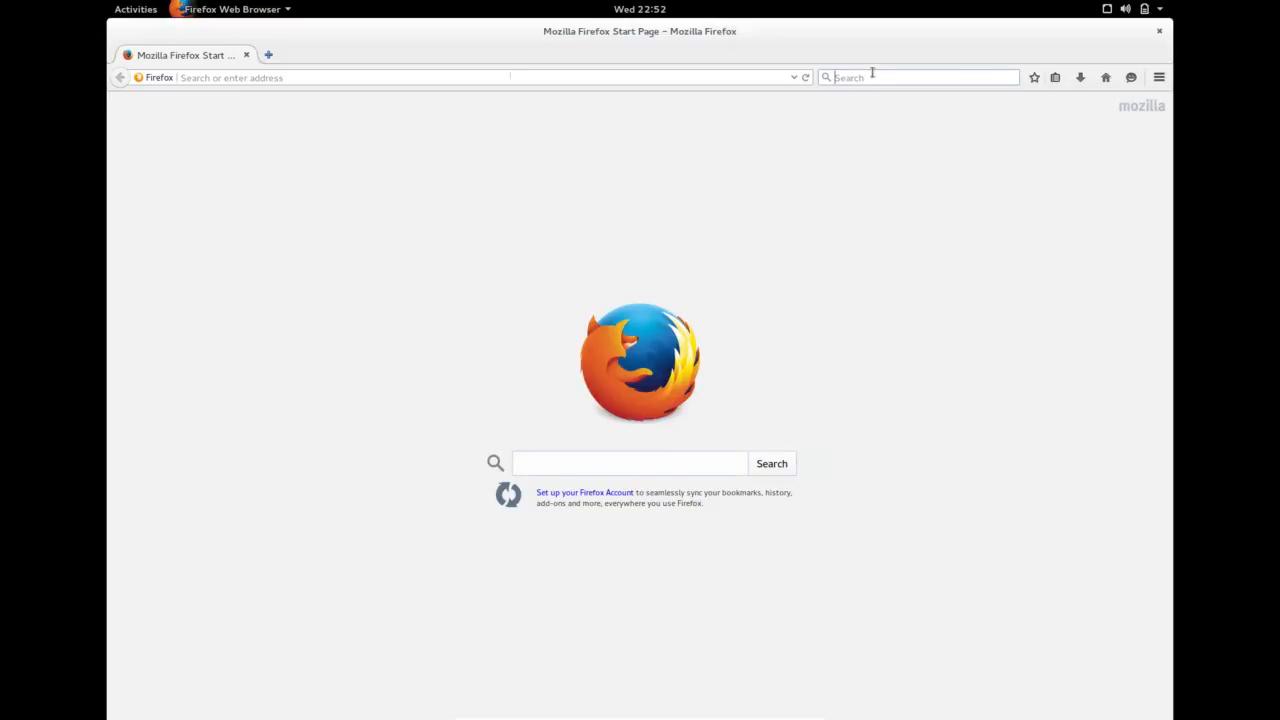
- Search Google for 'skype', reach skype.com and load the Skype for Linux download page
type("sky")
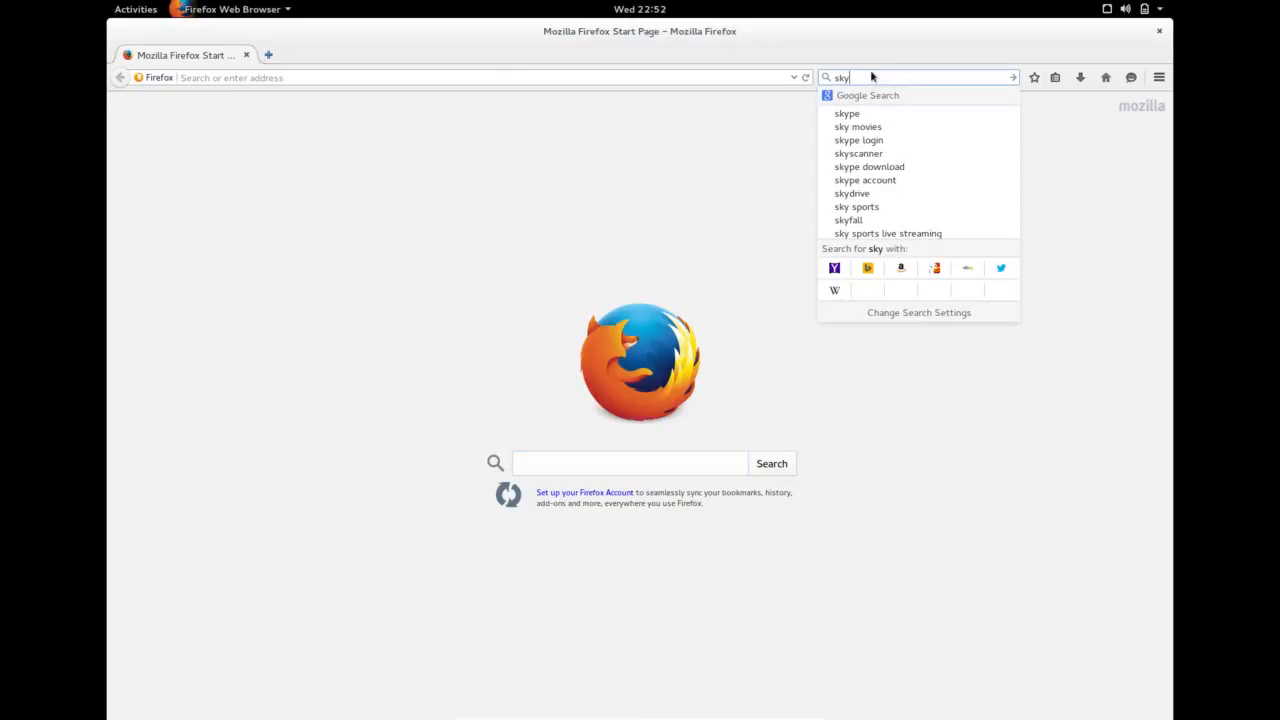
left_click(848, 112)
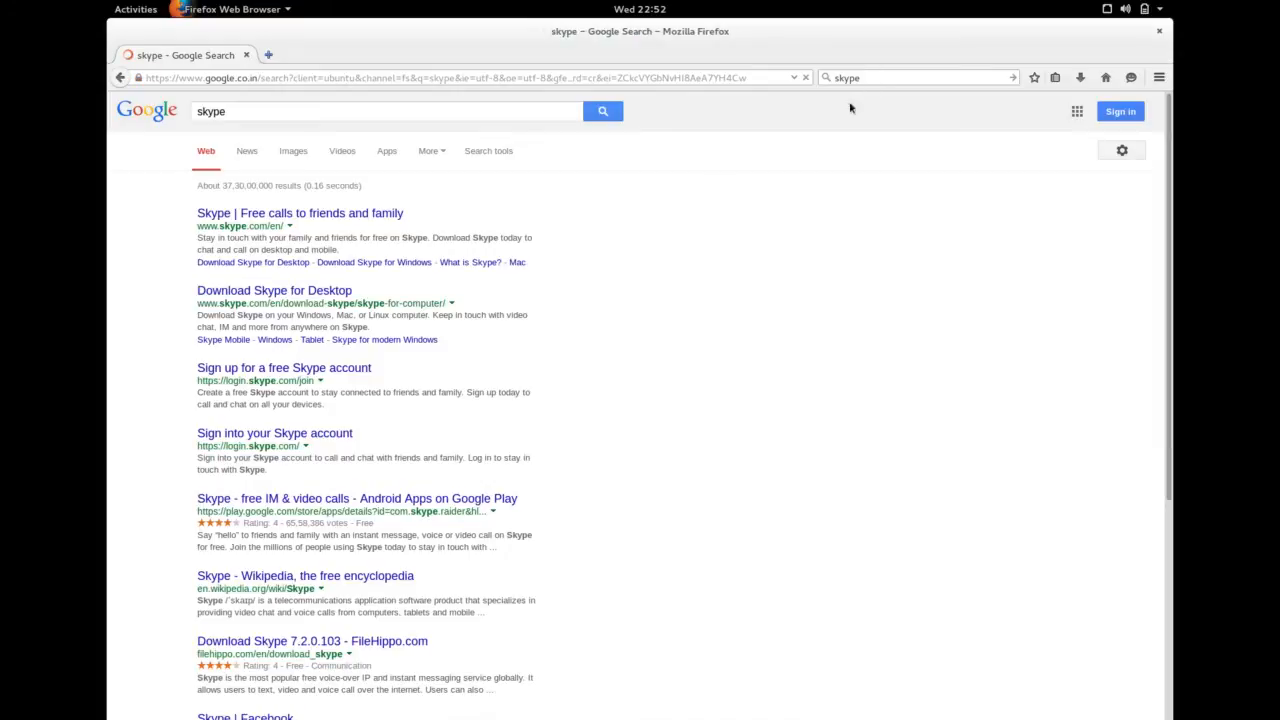
mouse_move(370, 212)
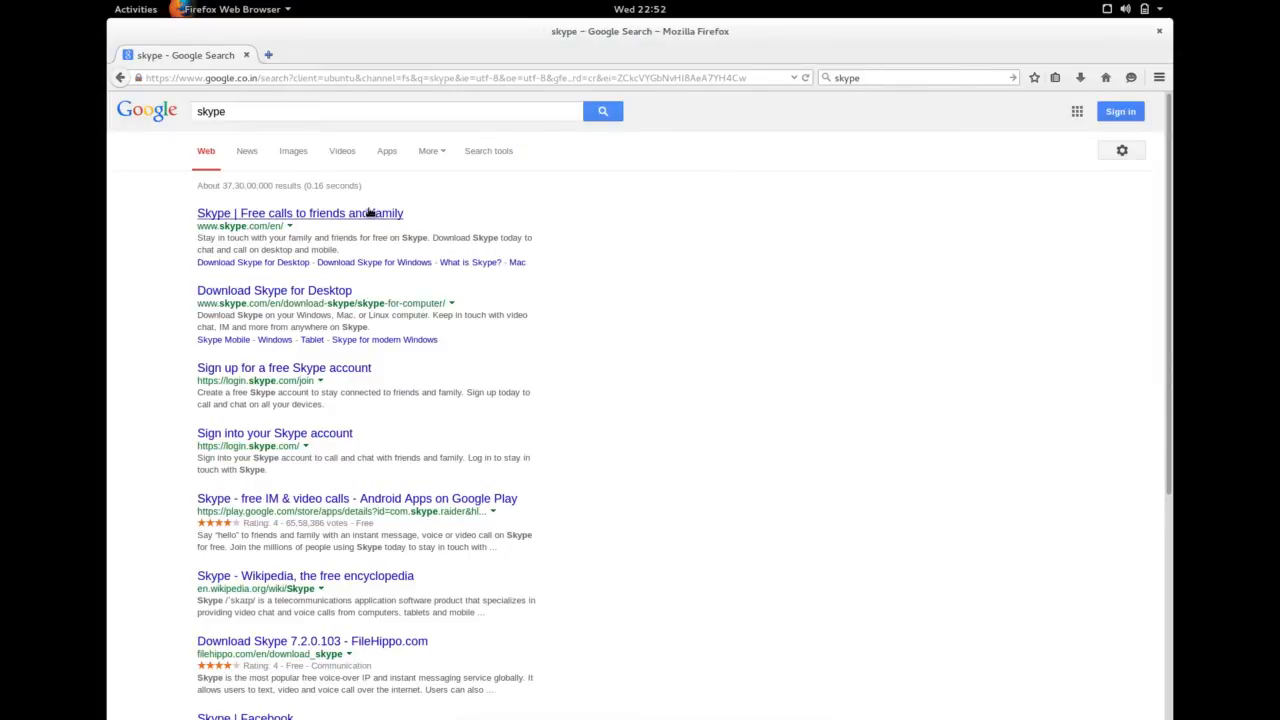
left_click(300, 212)
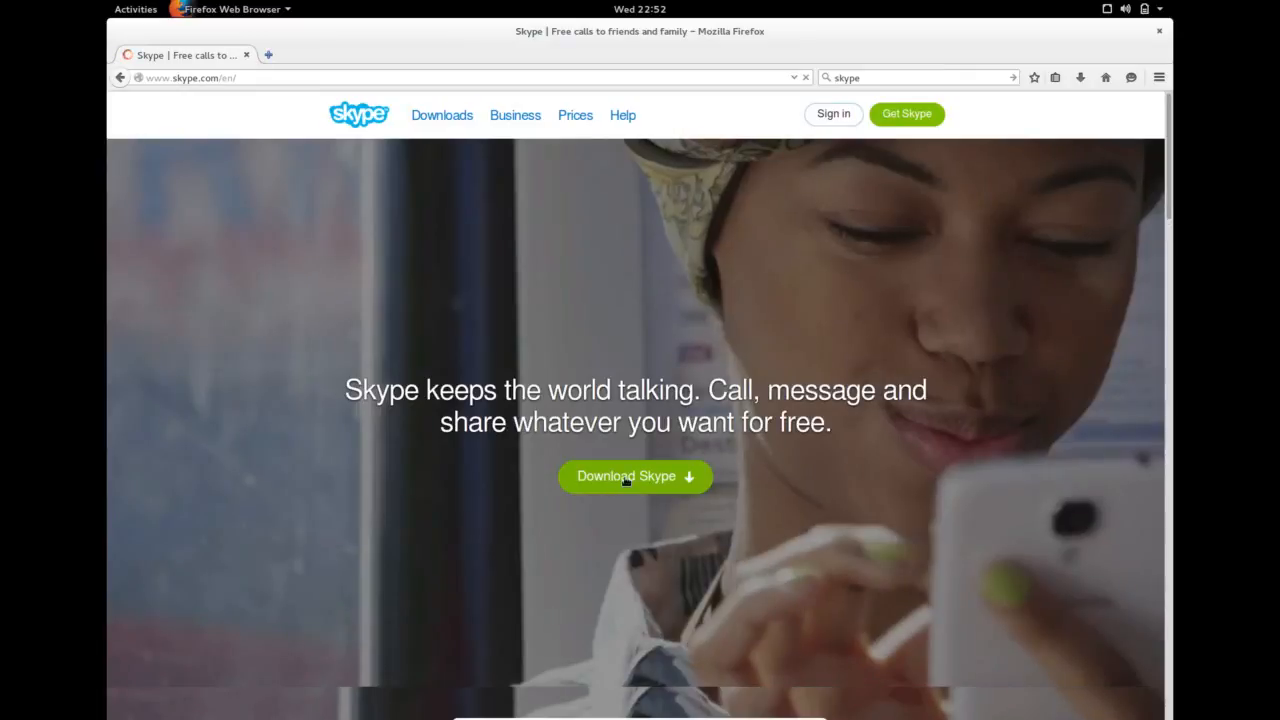
mouse_move(636, 476)
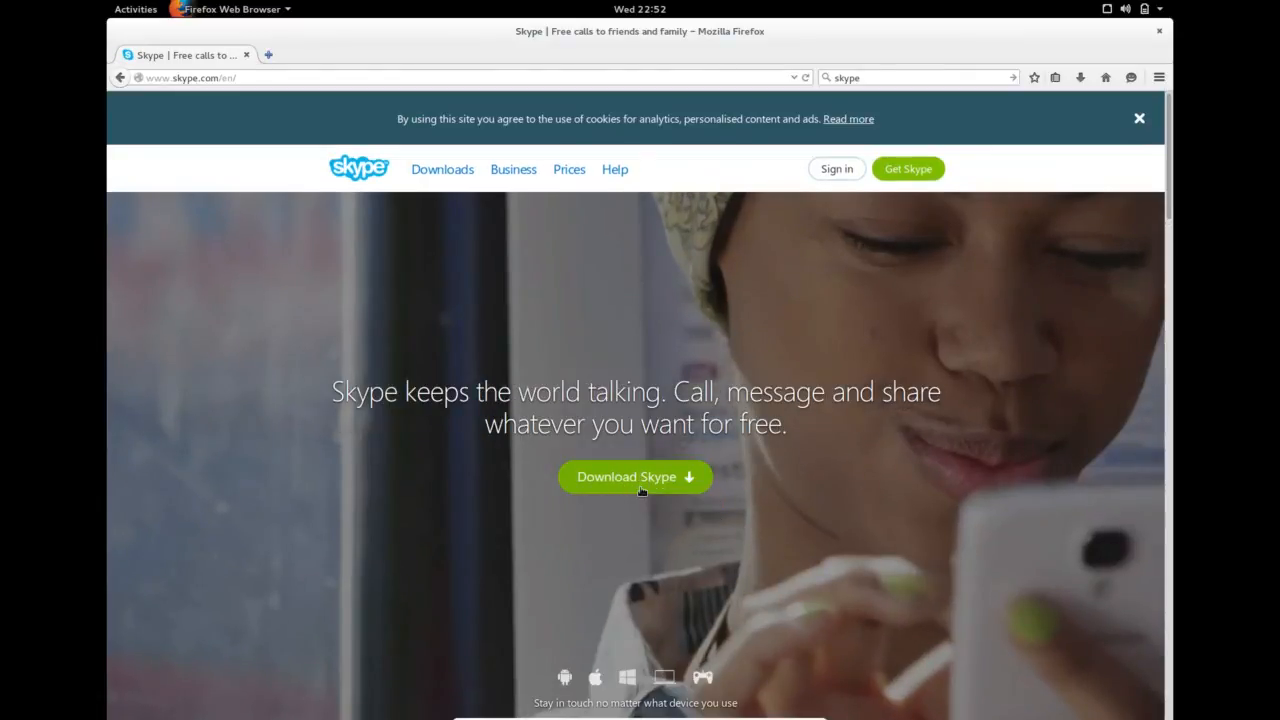
left_click(636, 476)
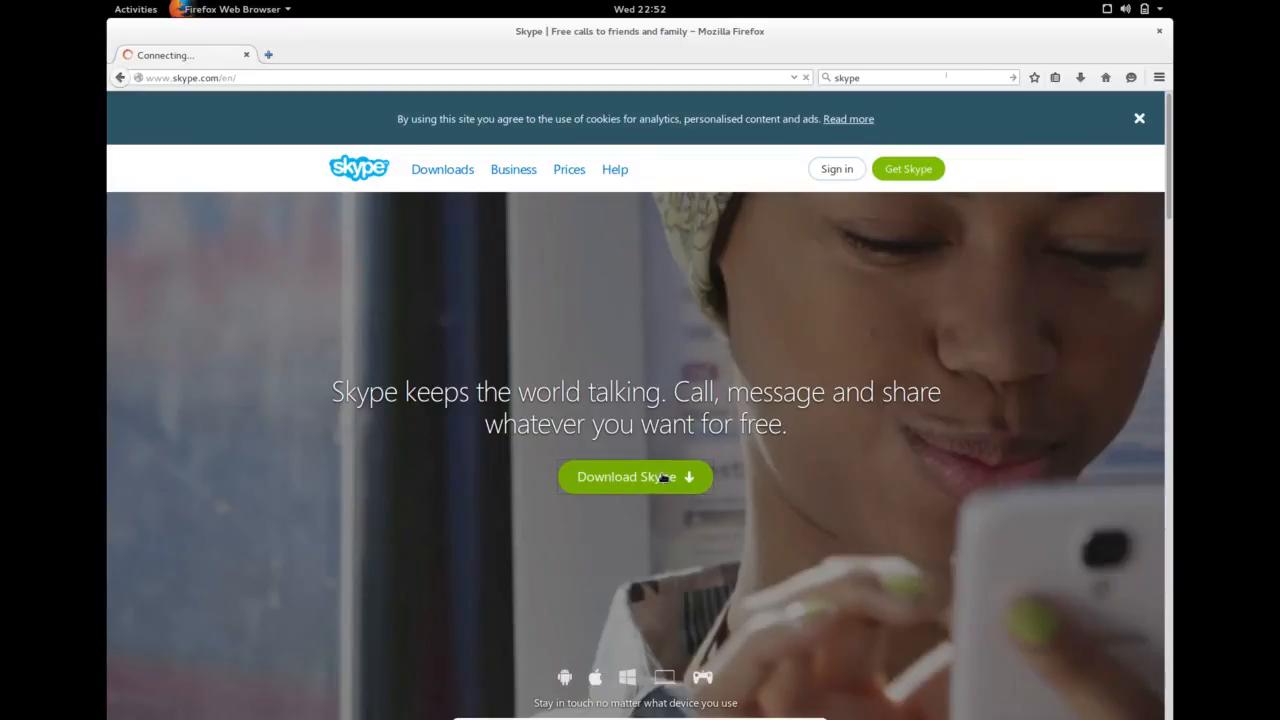
left_click(636, 476)
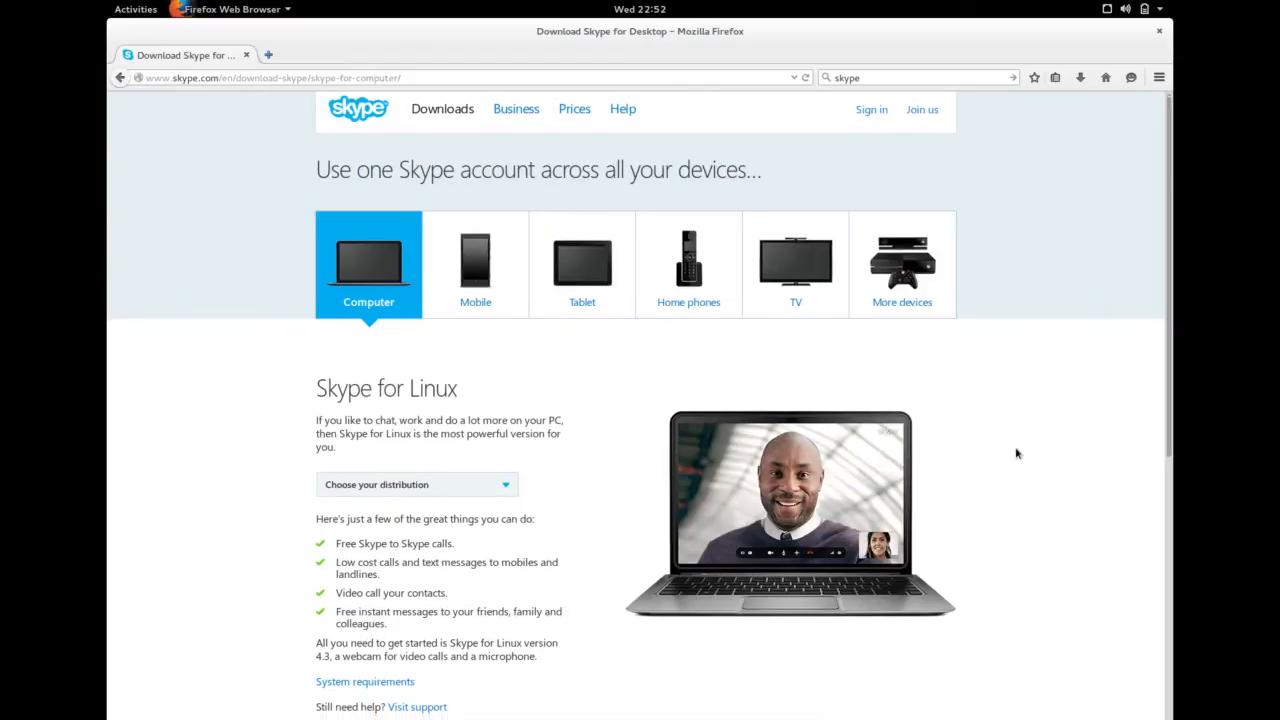
- Reveal the 'Choose your distribution' list offering Ubuntu, Debian, Fedora and OpenSUSE packages
scroll("down", 3)
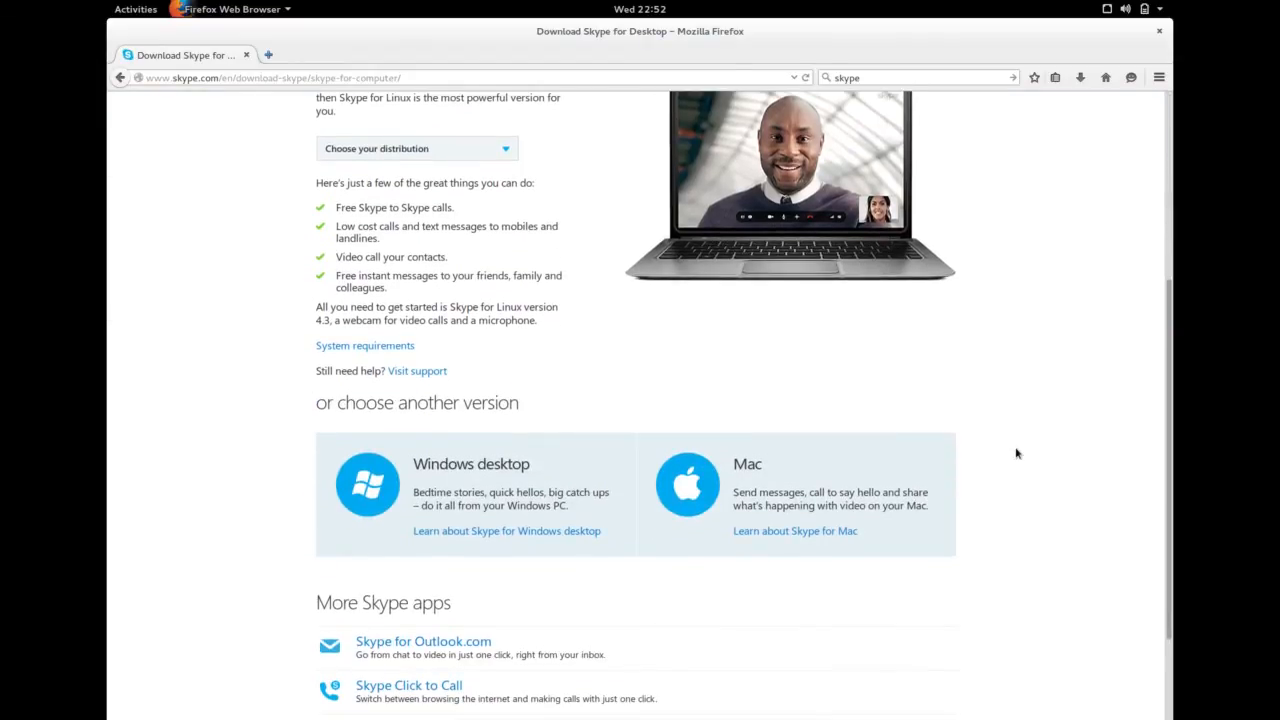
scroll("down", 3)
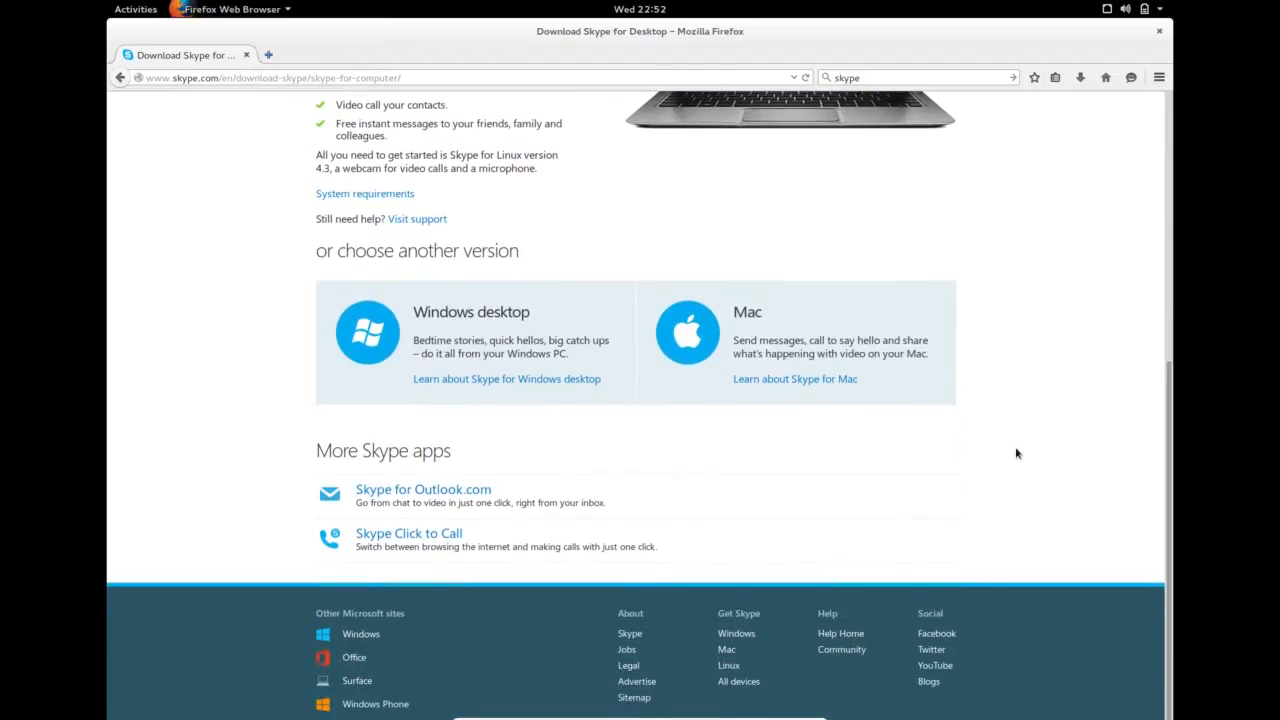
scroll("up", 3)
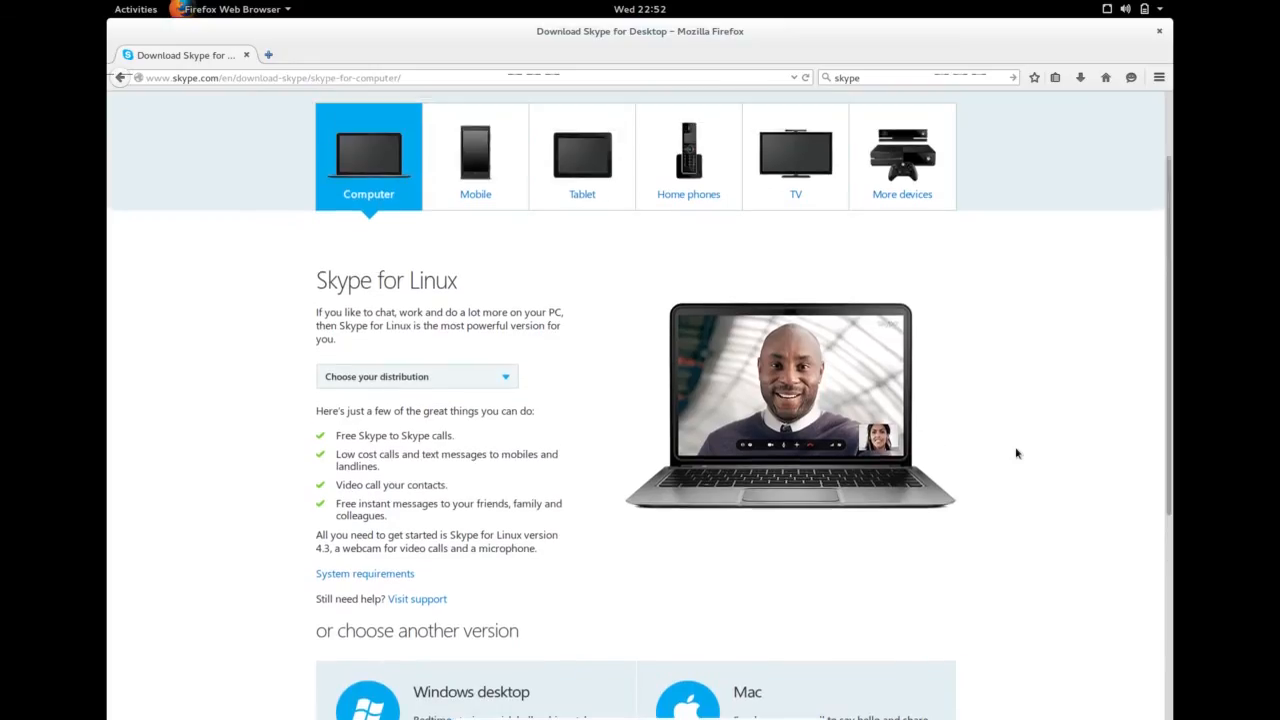
left_click(416, 376)
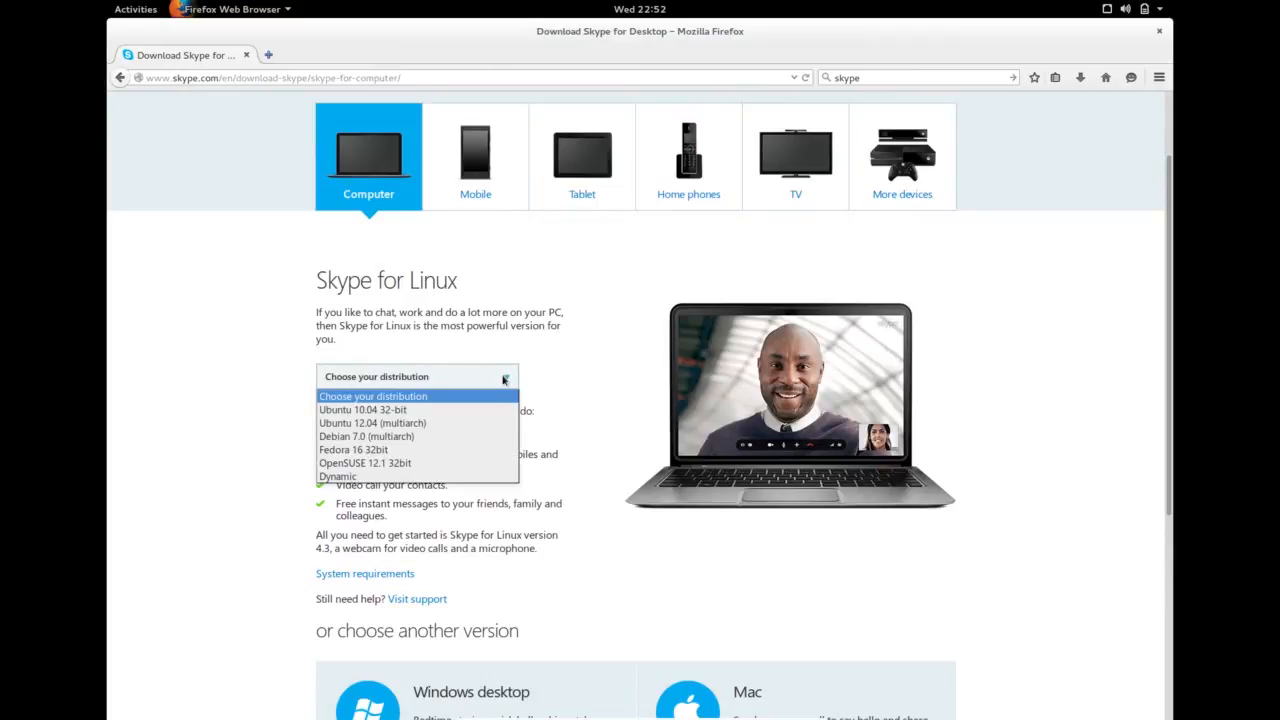
mouse_move(490, 422)
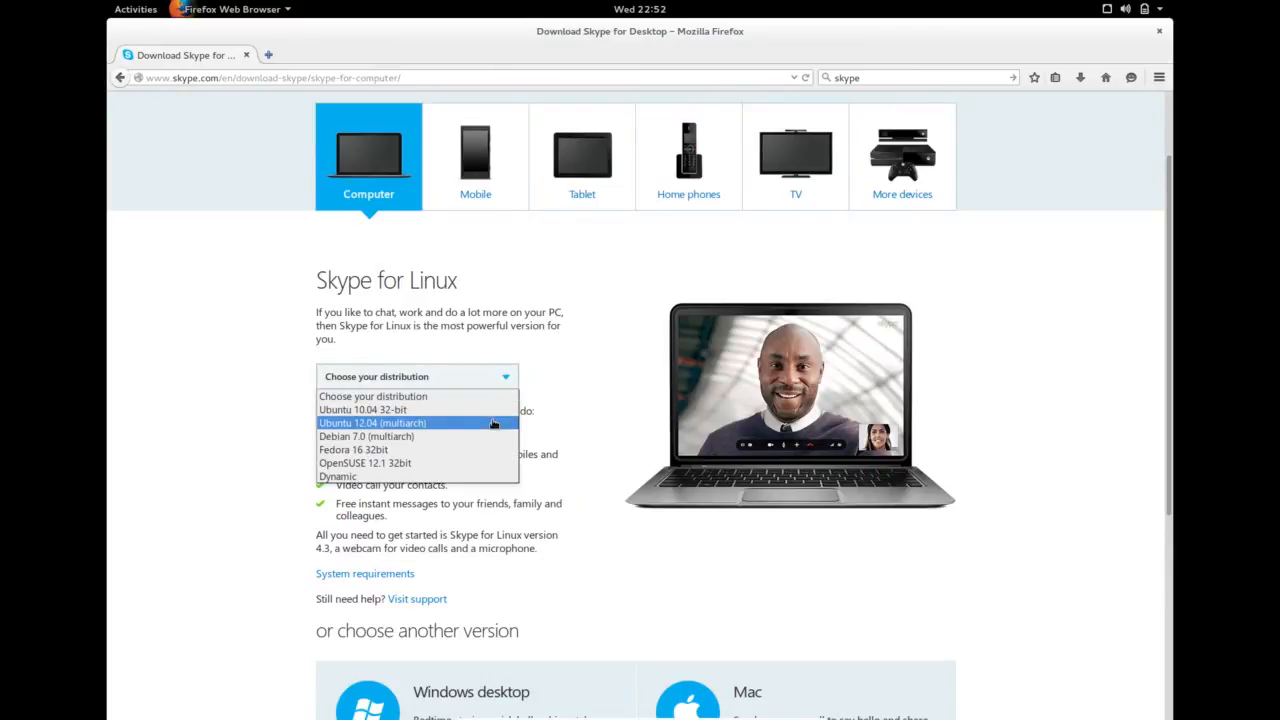
mouse_move(480, 428)
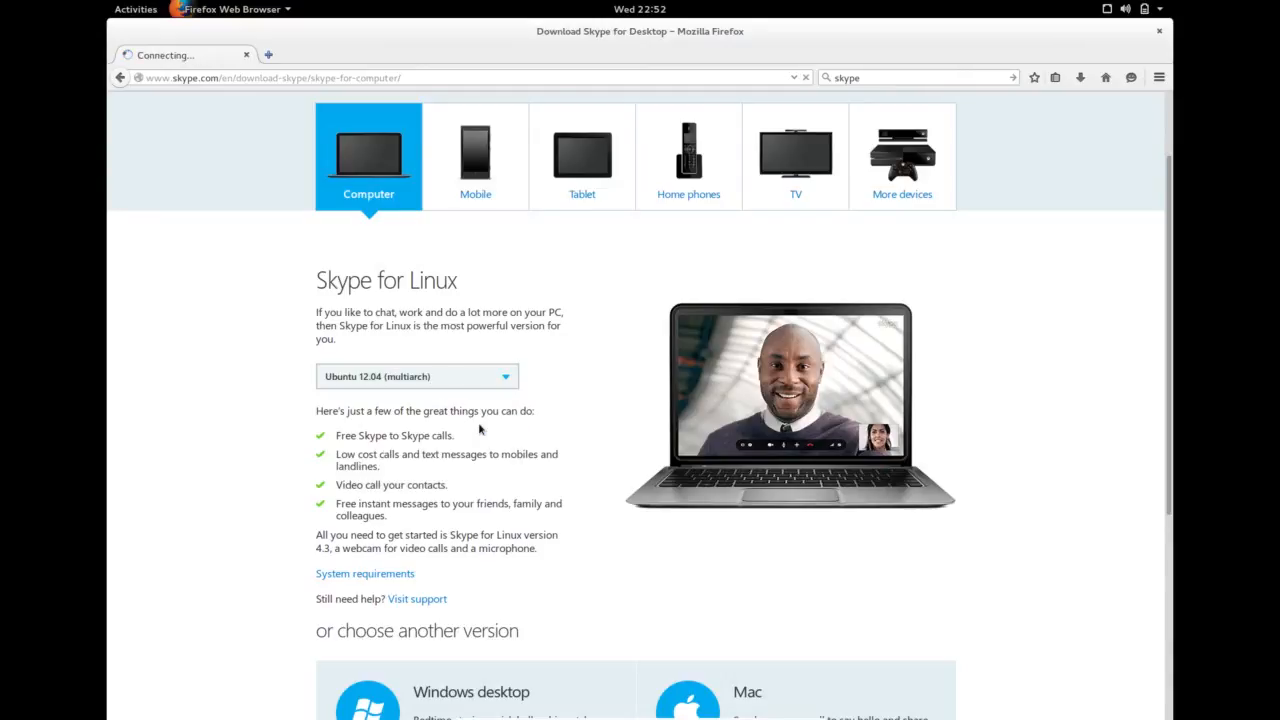
mouse_move(980, 378)
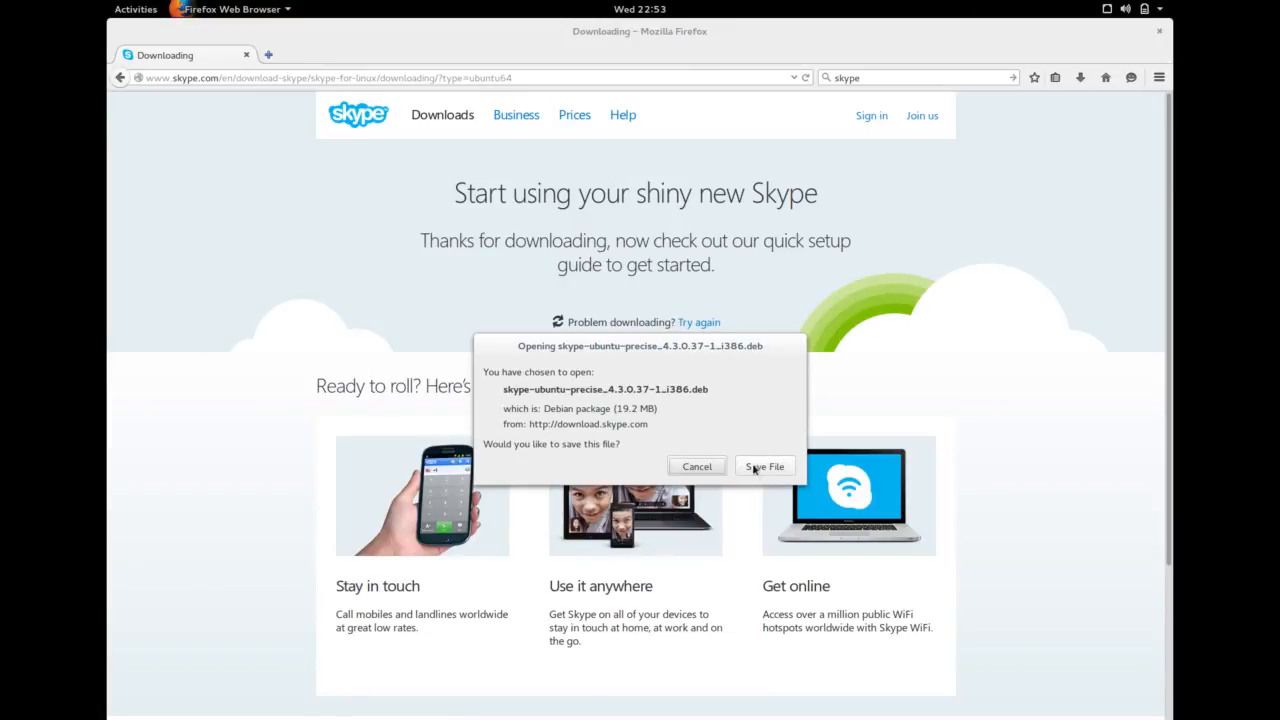
- Save the 19.2 MB Skype .deb package to disk with Save File
left_click(764, 466)
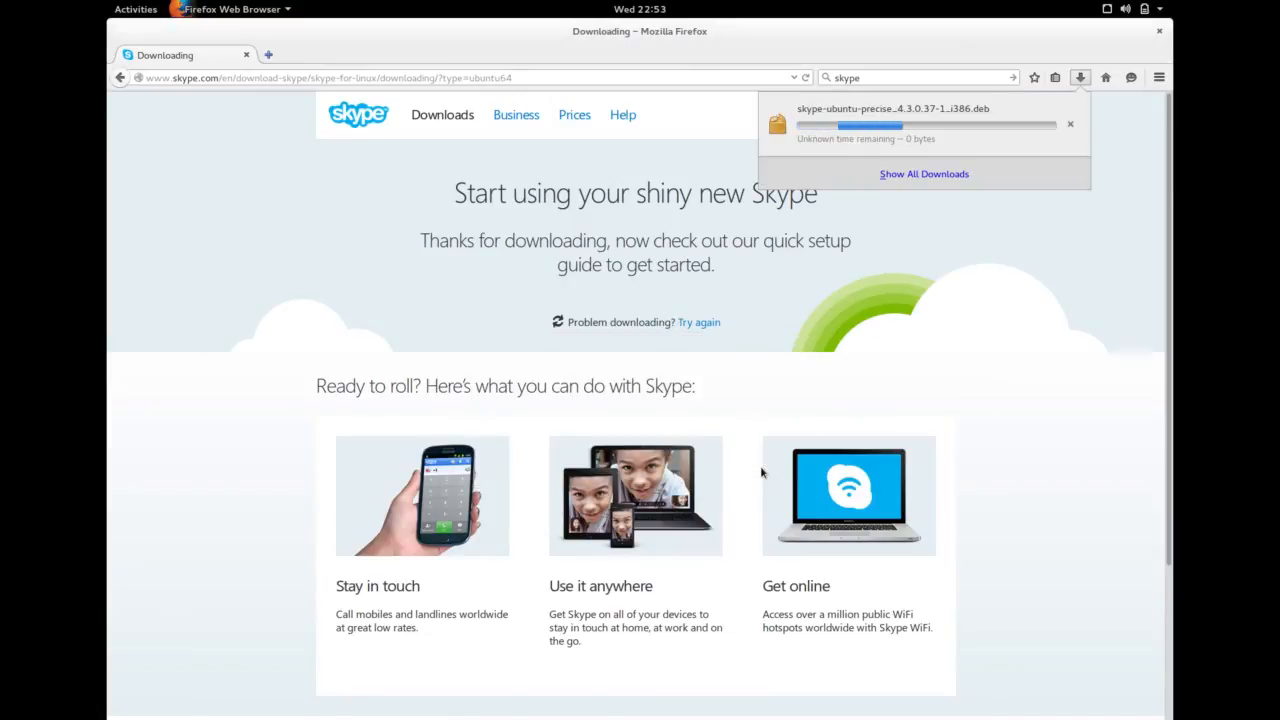
mouse_move(884, 288)
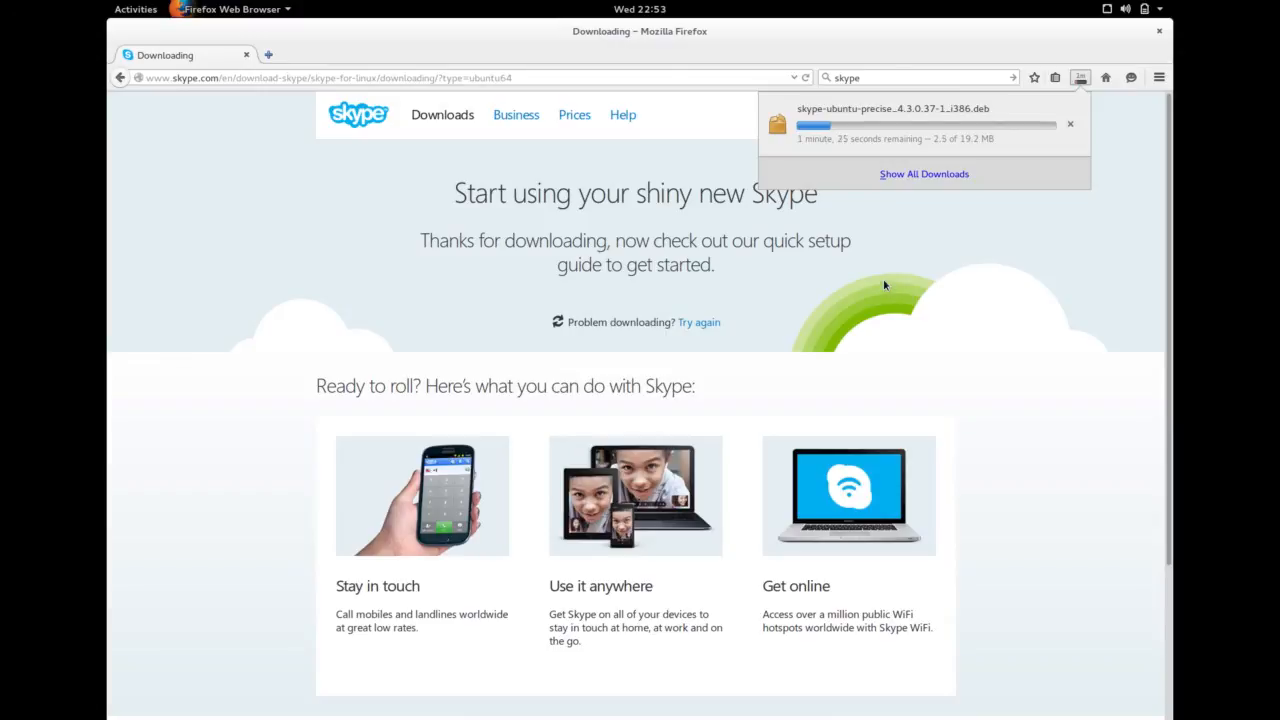
mouse_move(884, 252)
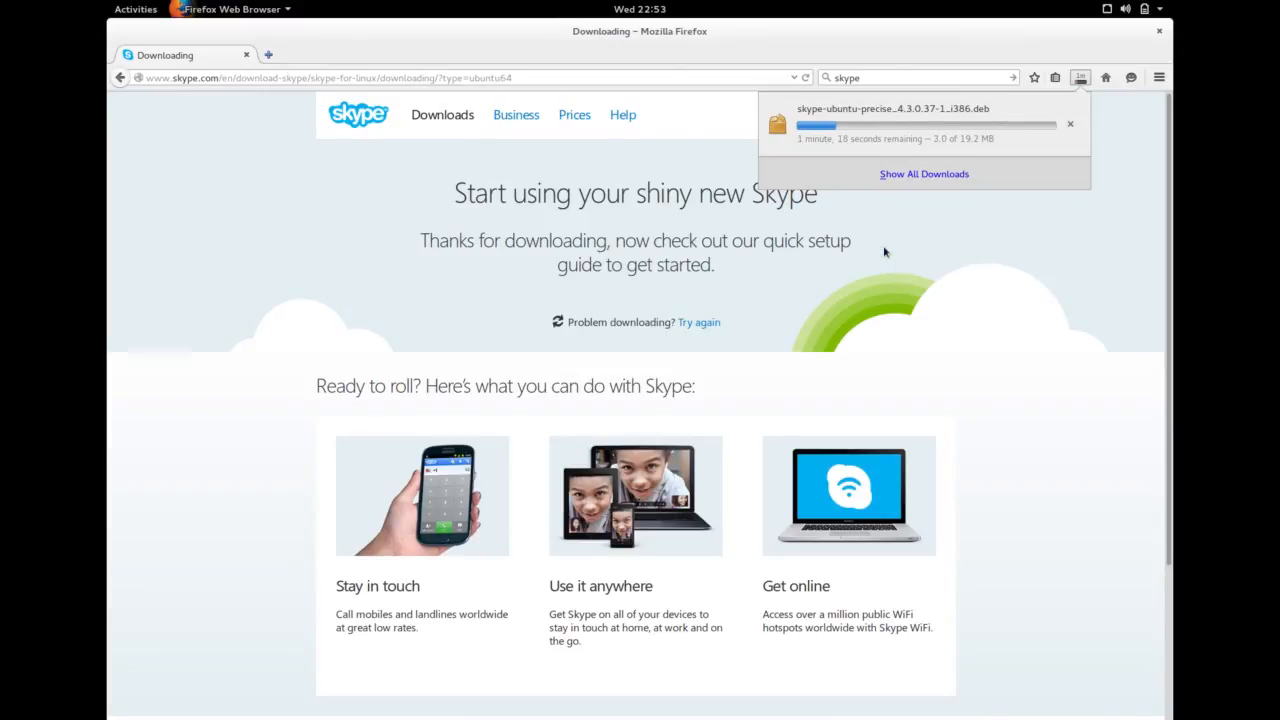
mouse_move(896, 112)
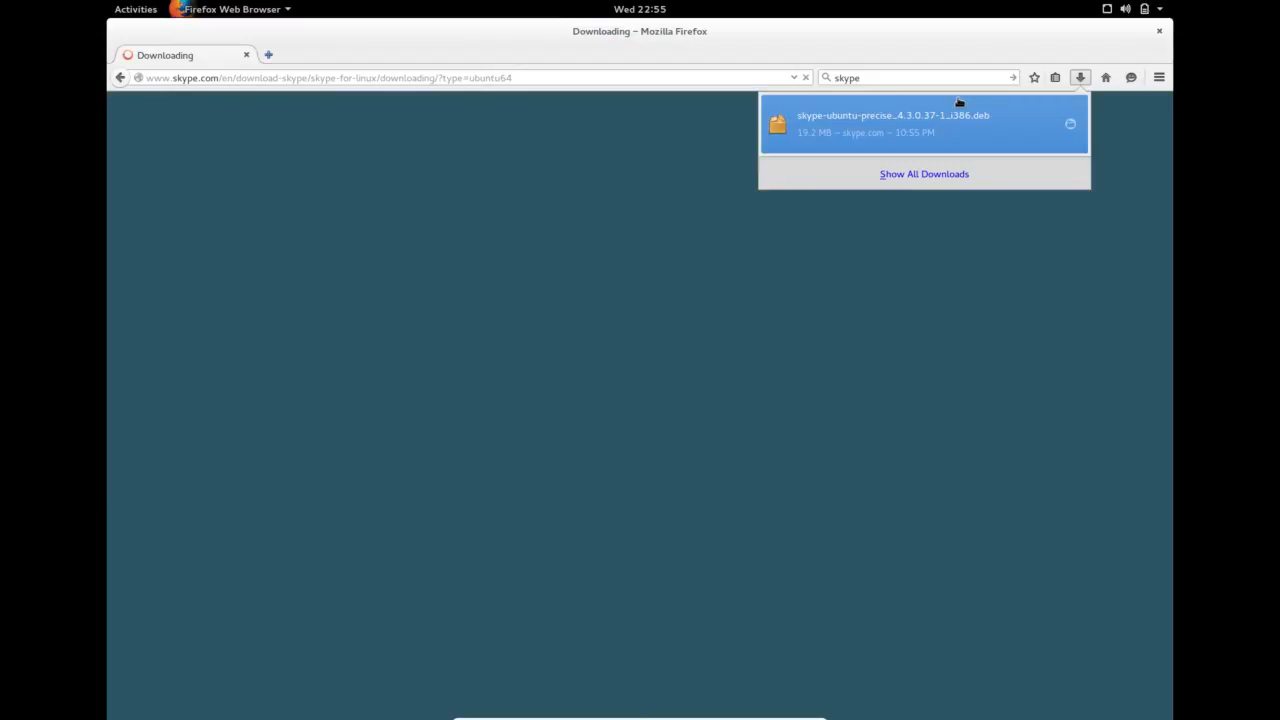
mouse_move(652, 114)
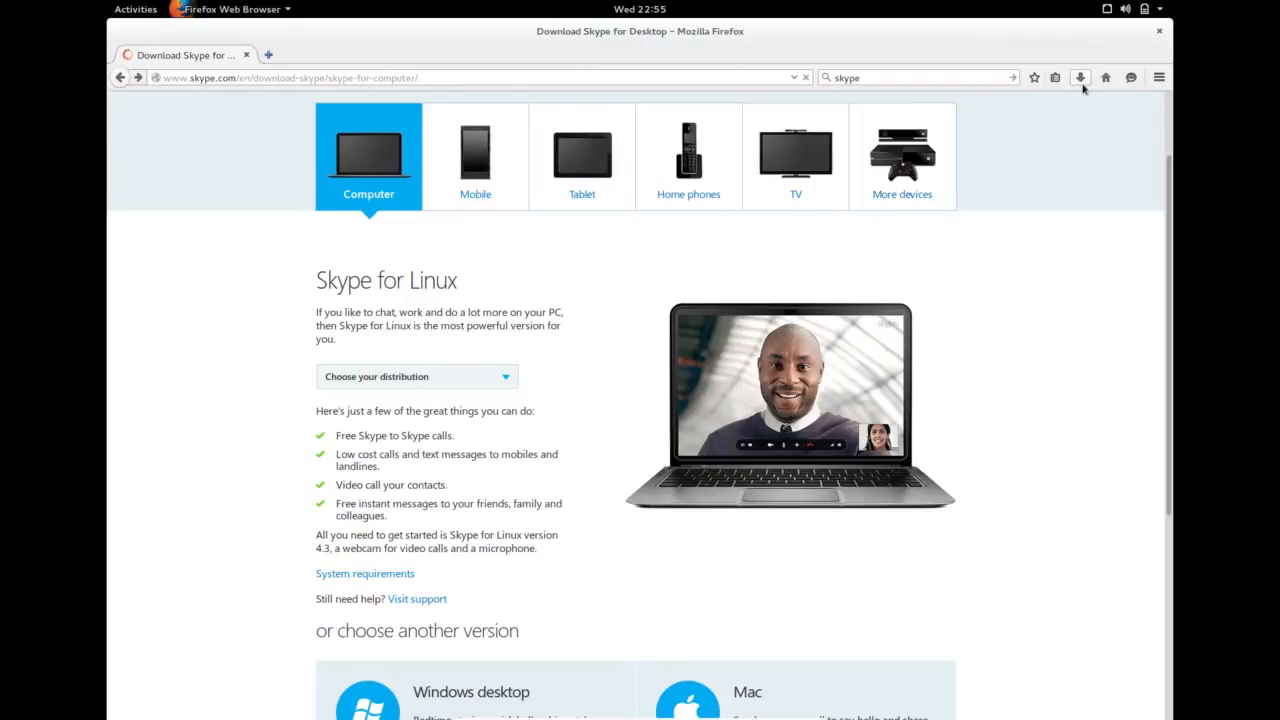
- View the finished Skype .deb in Files' Downloads folder, then focus the terminal
left_click(1080, 76)
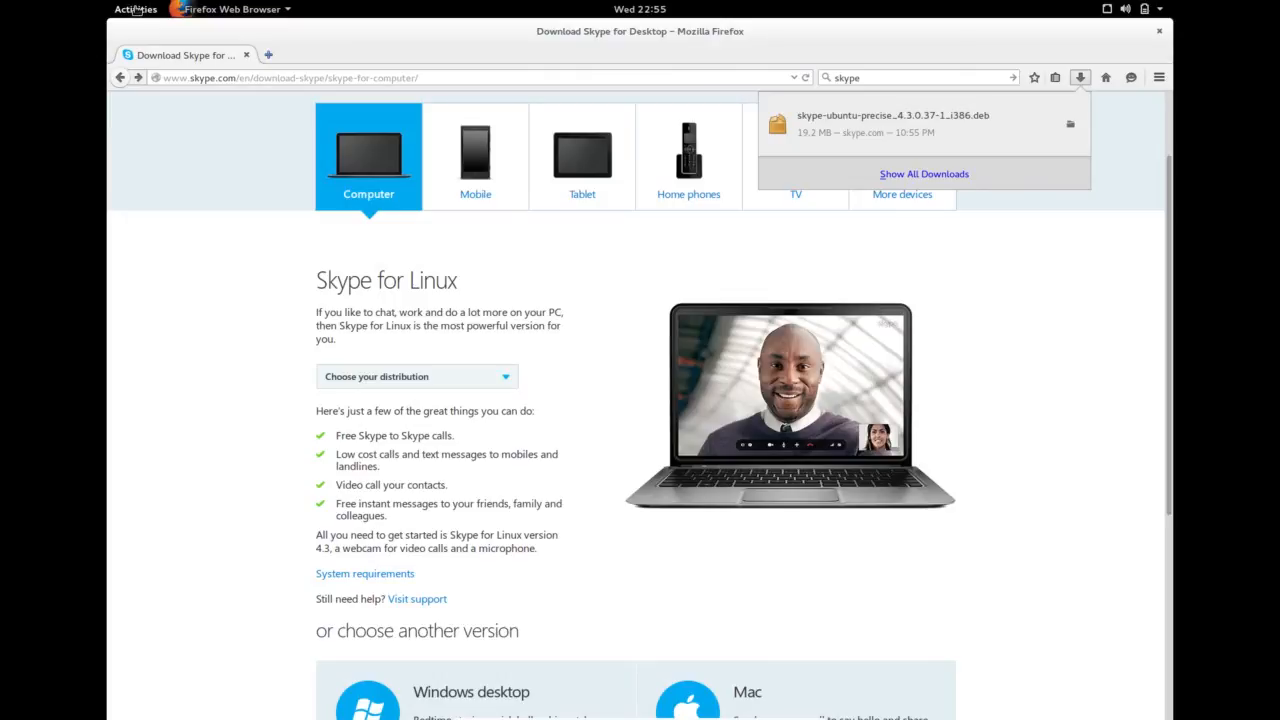
left_click(136, 8)
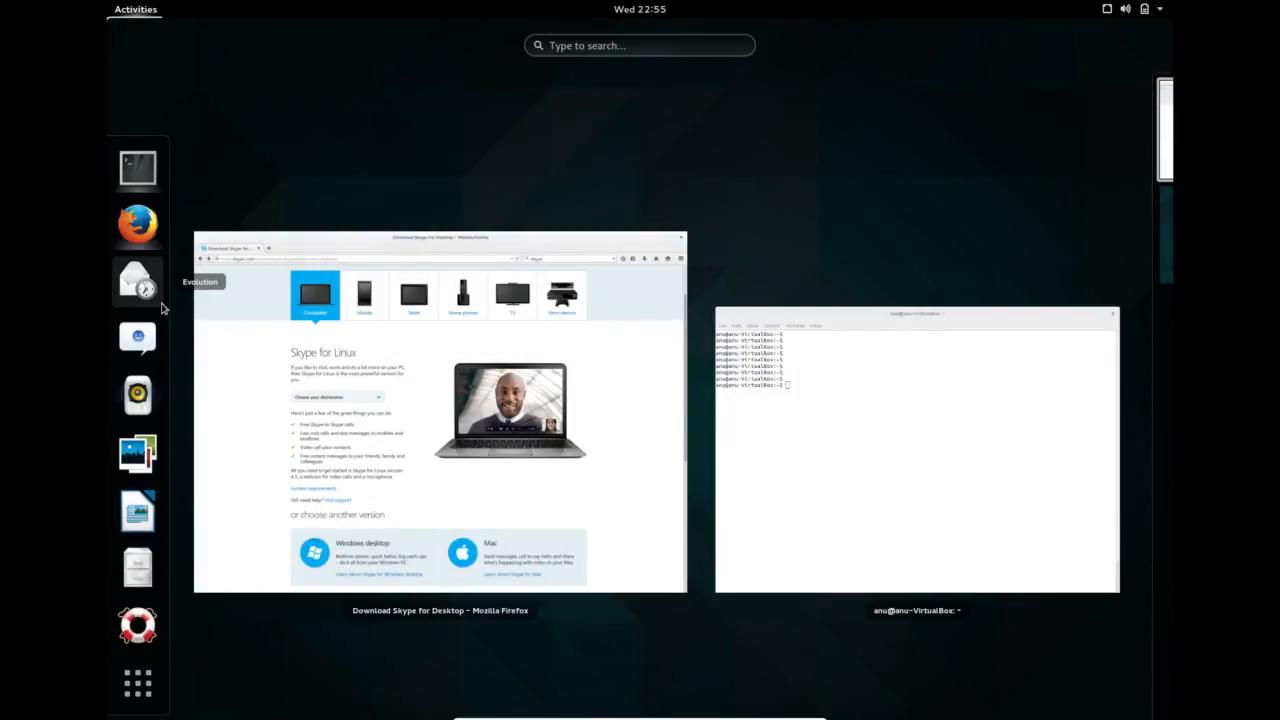
left_click(440, 420)
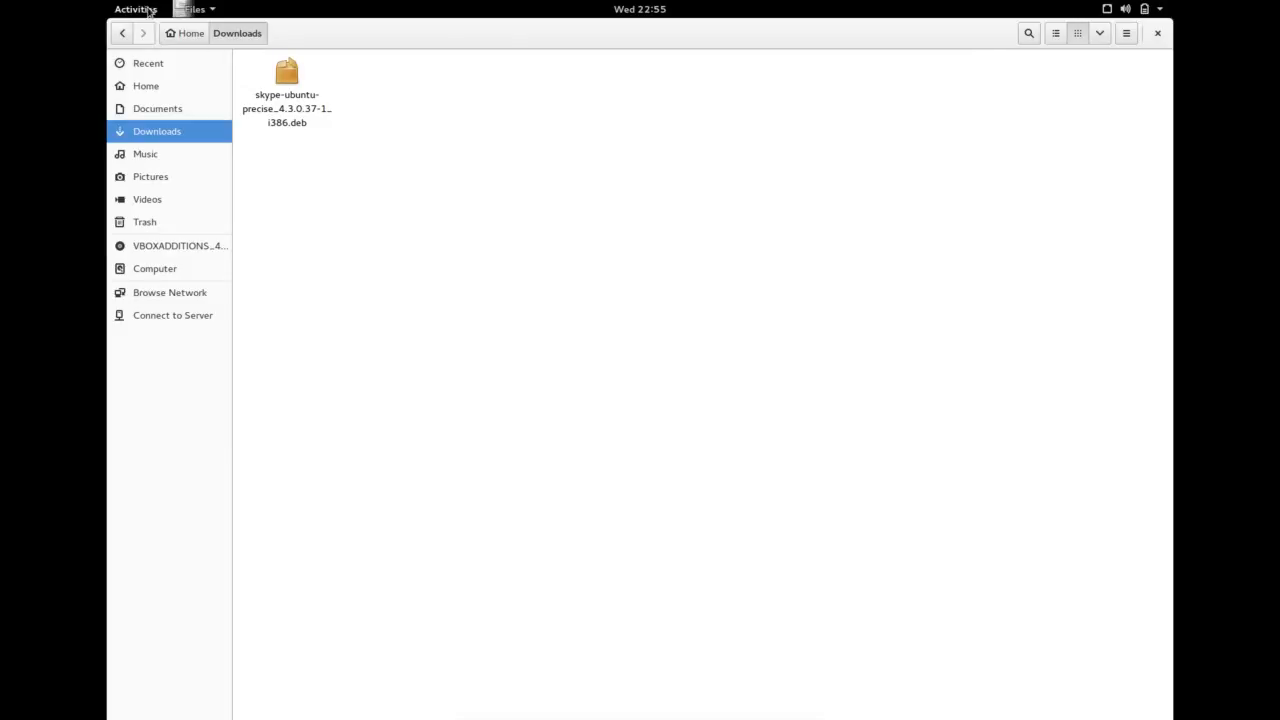
left_click(136, 8)
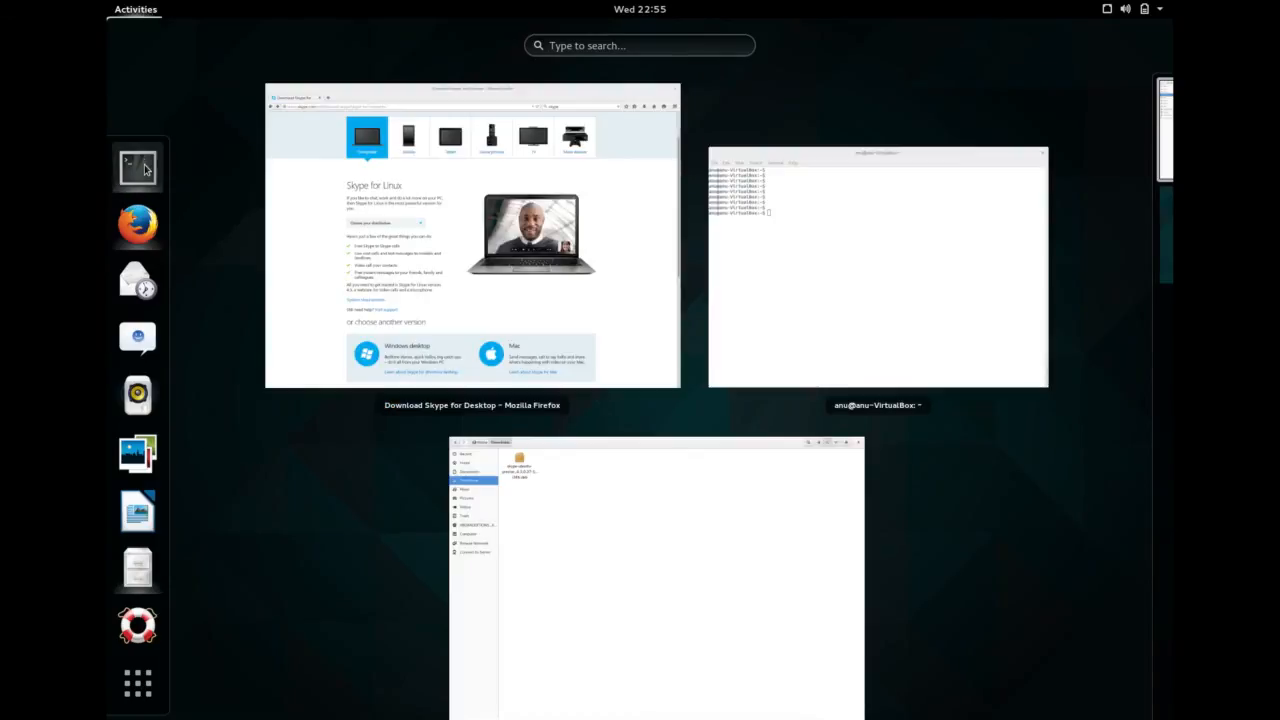
left_click(876, 264)
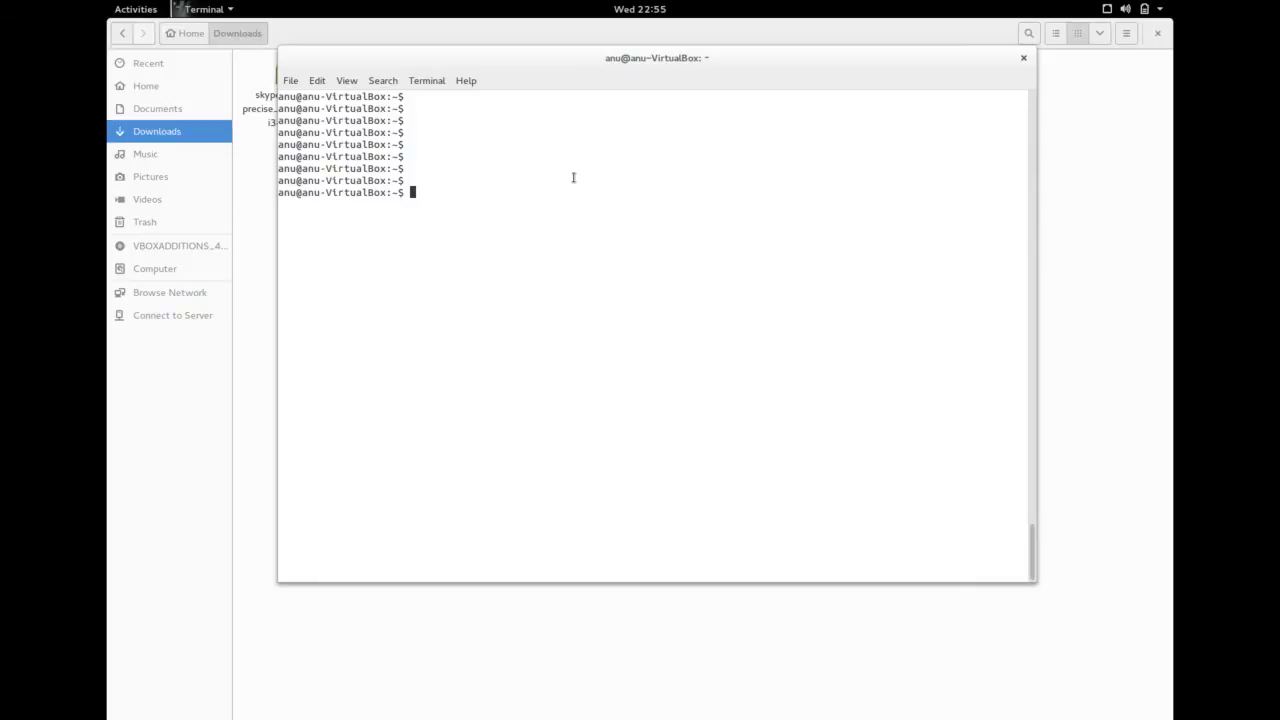
- Enter '#sudo apt-get update' as a comment so only a fresh prompt returns
type("sudo a")
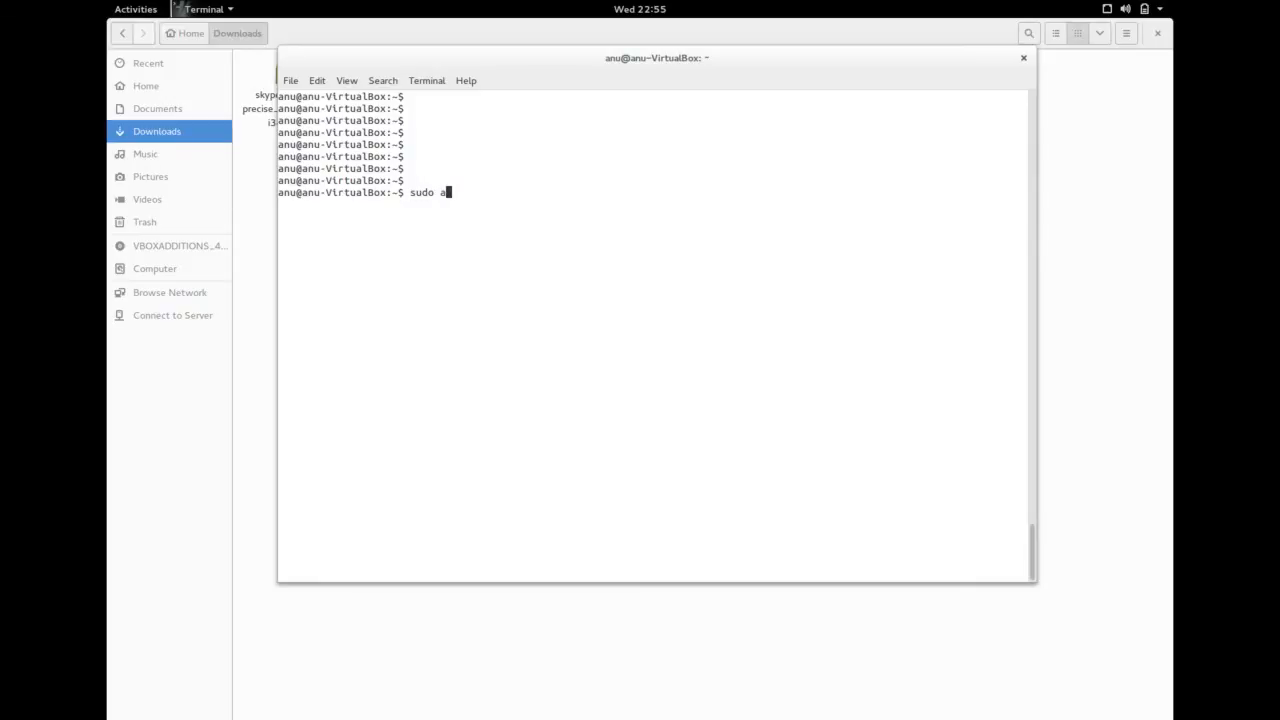
type("pt-get")
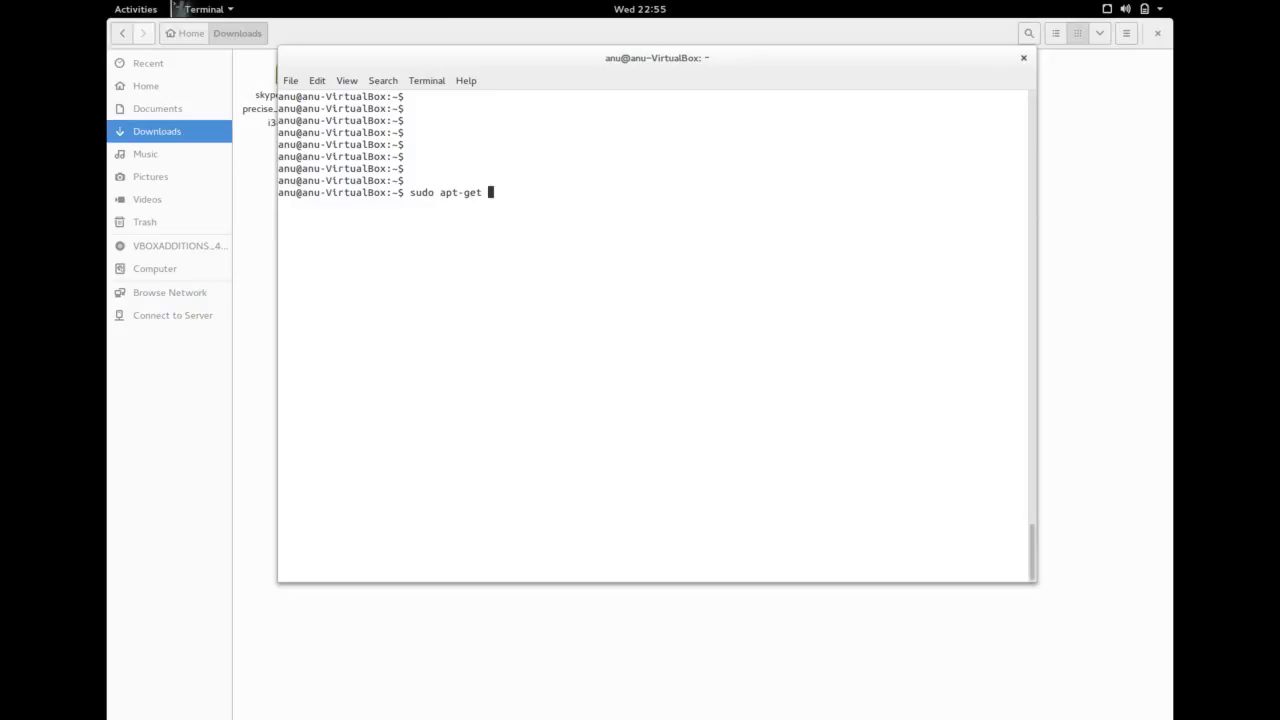
type("ins")
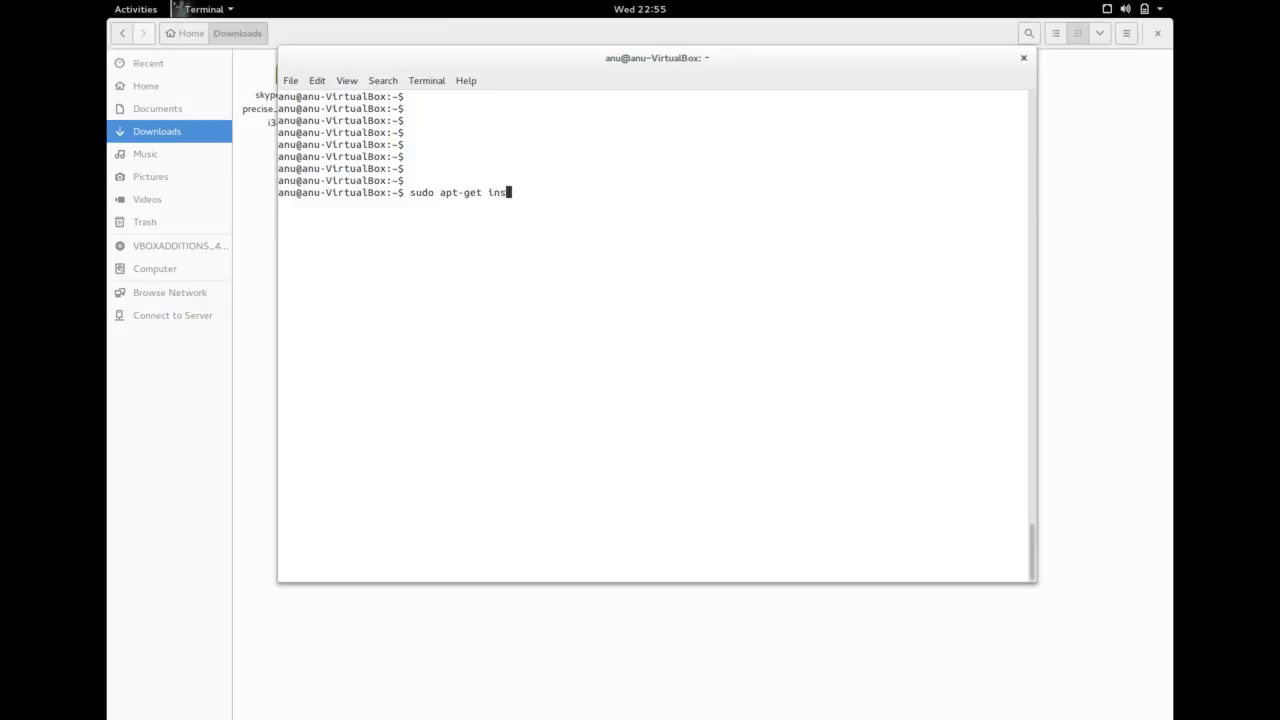
type("upd")
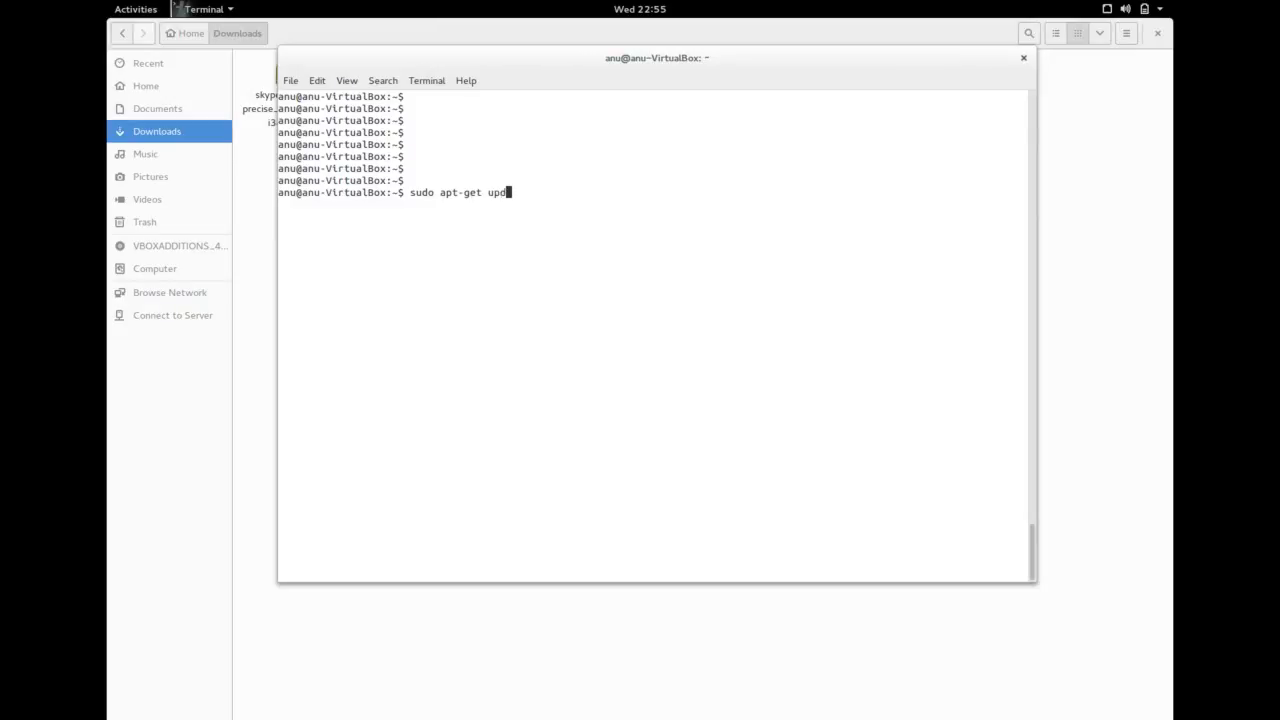
type("ate")
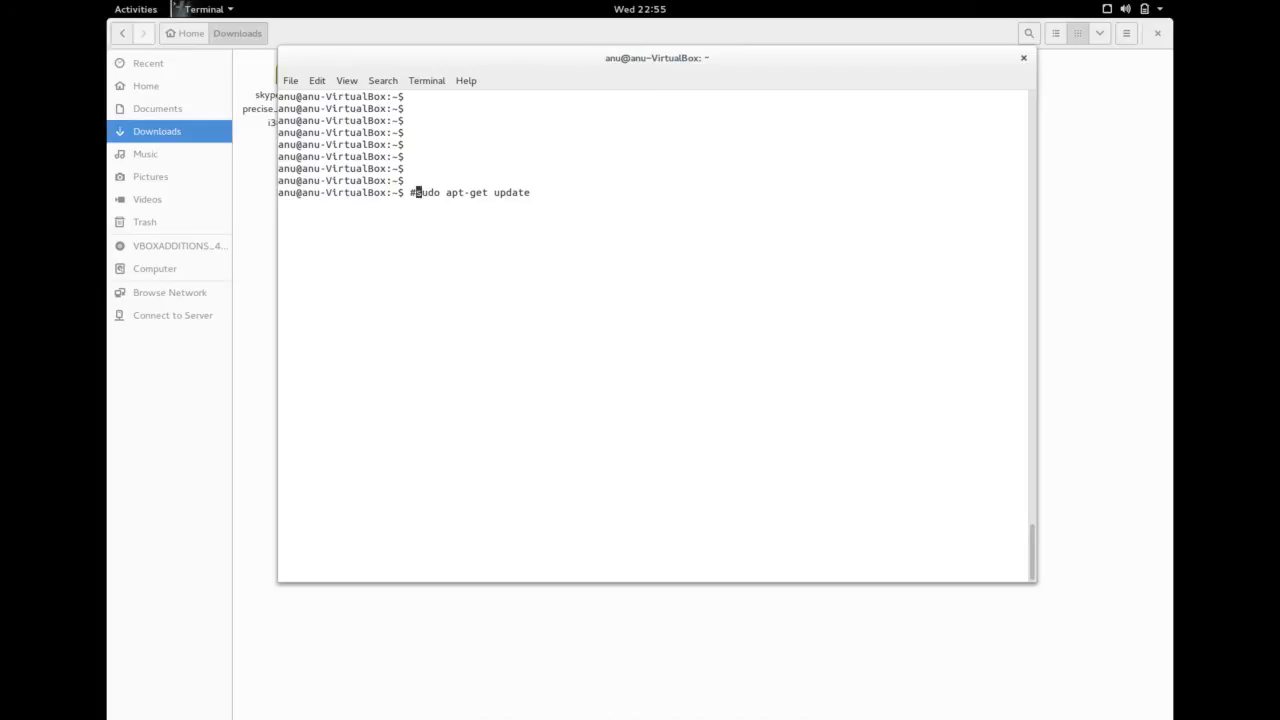
key("Return")
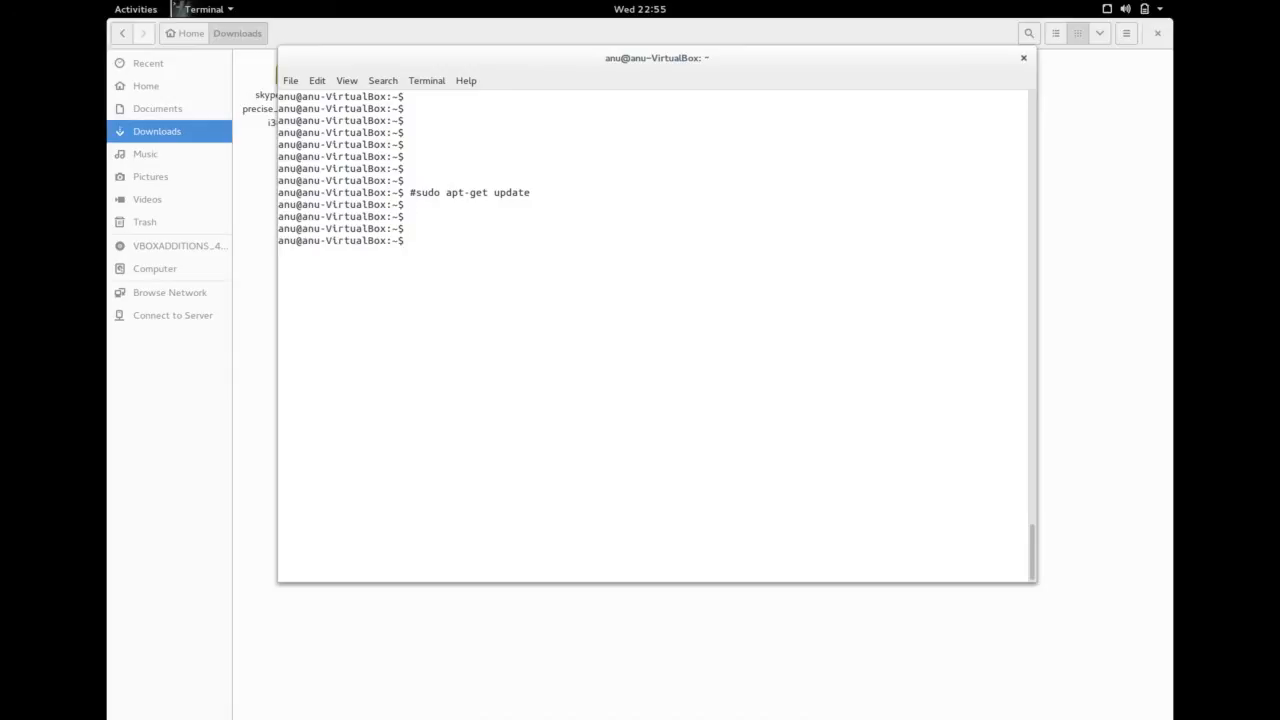
- Run 'sudo apt-get install gdebi' and answer y to install gdebi with its dependencies
type("sudo apt")
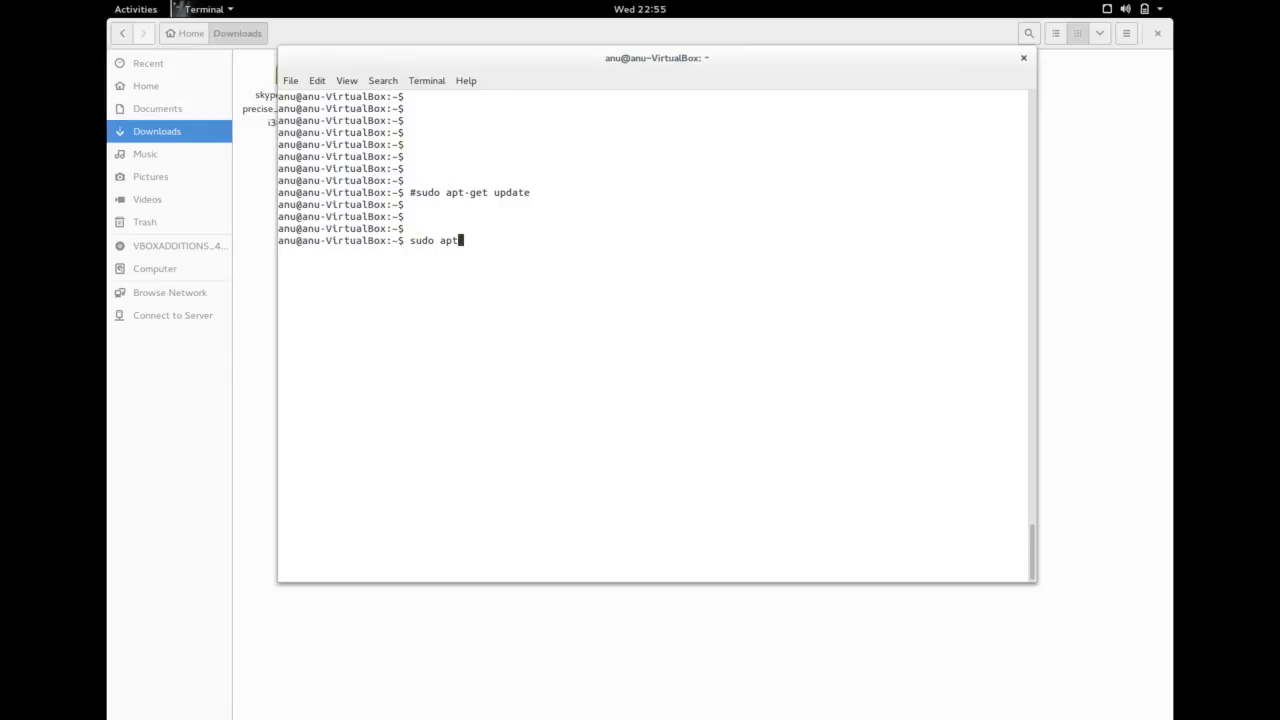
type("-h")
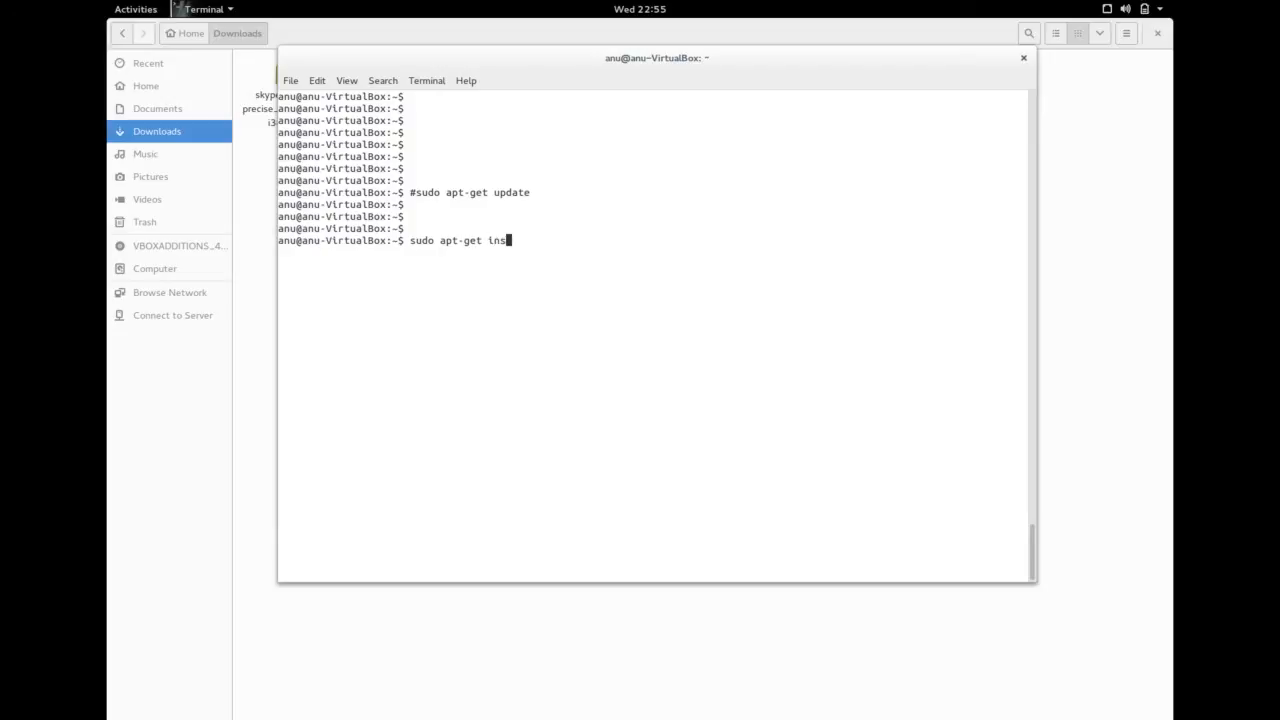
type("tall d")
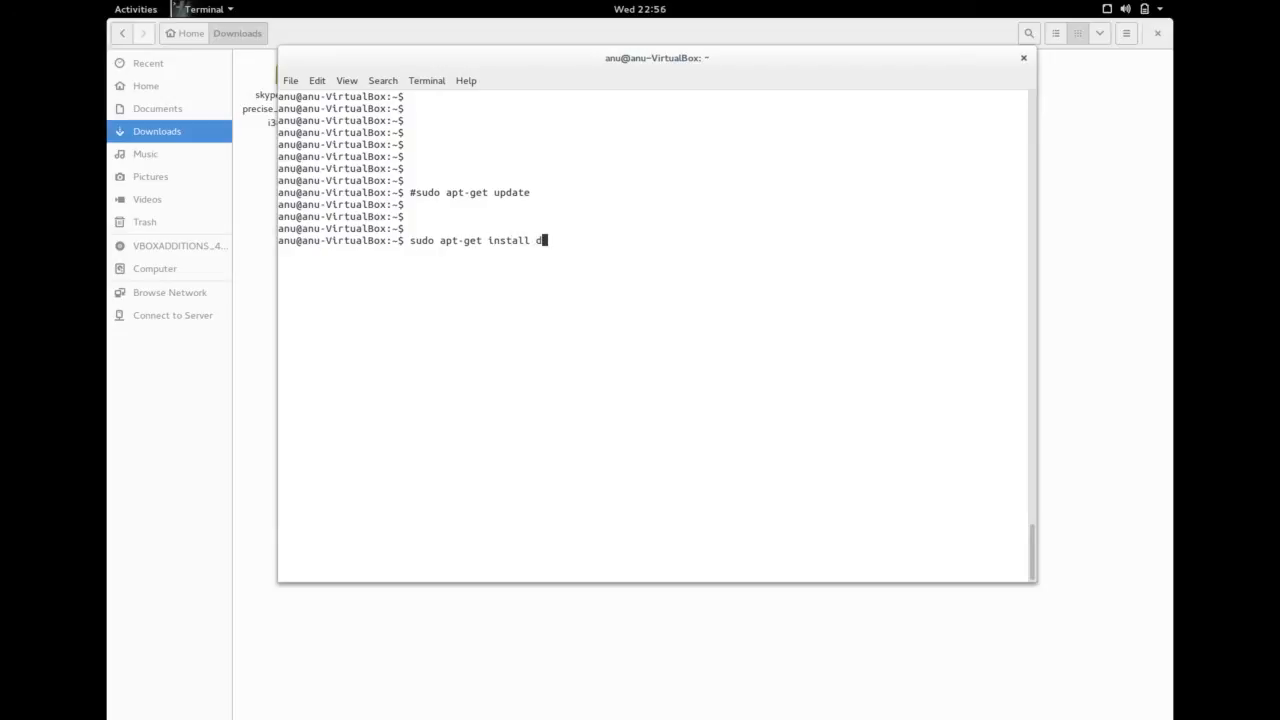
type("deb")
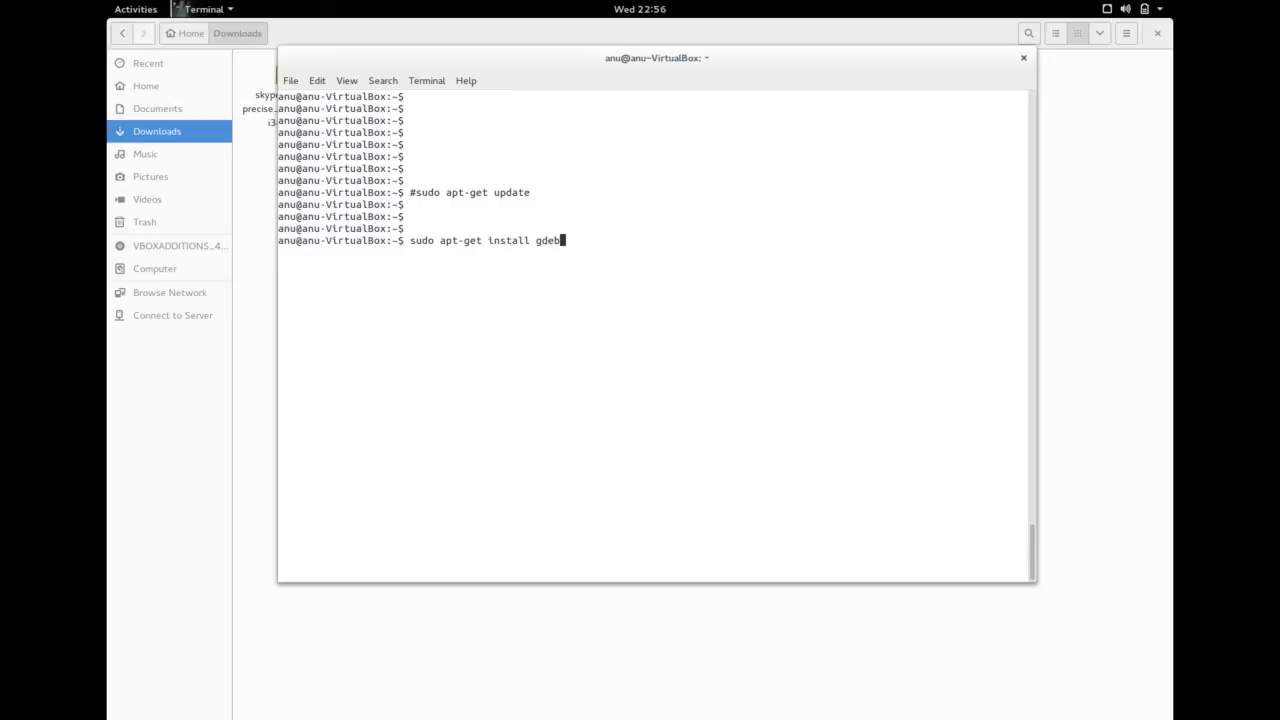
key("Return")
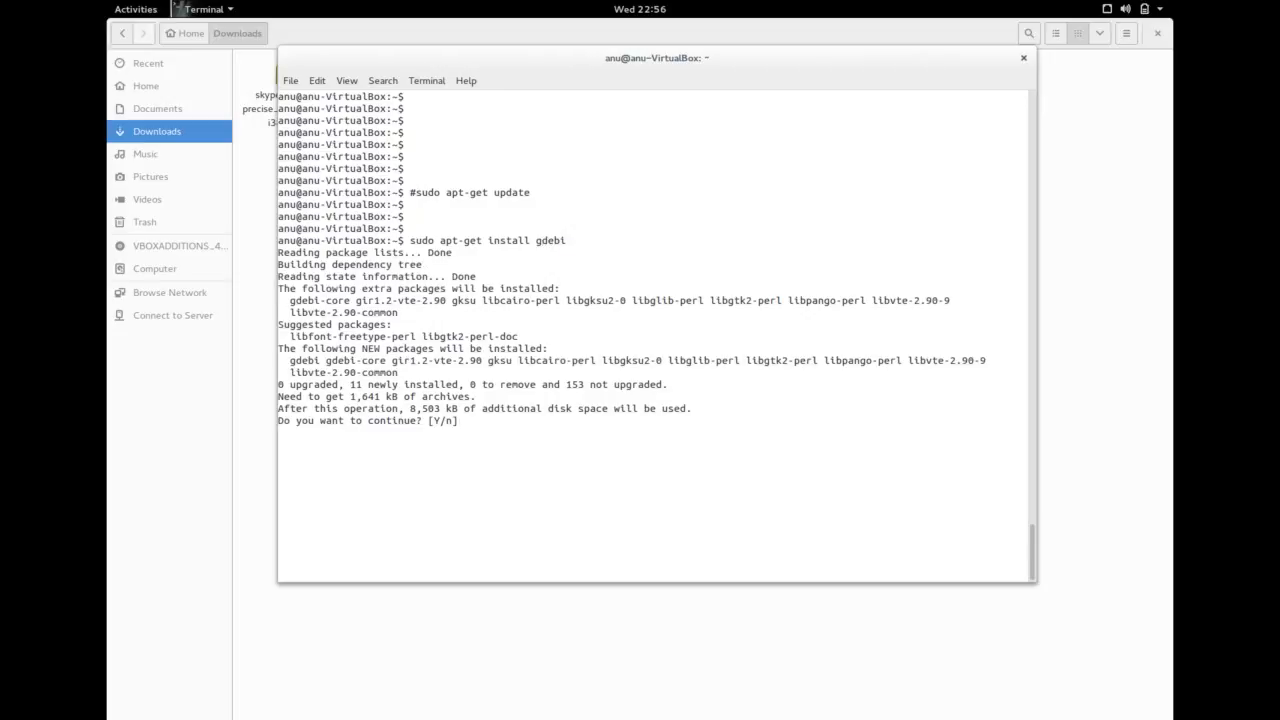
type("y")
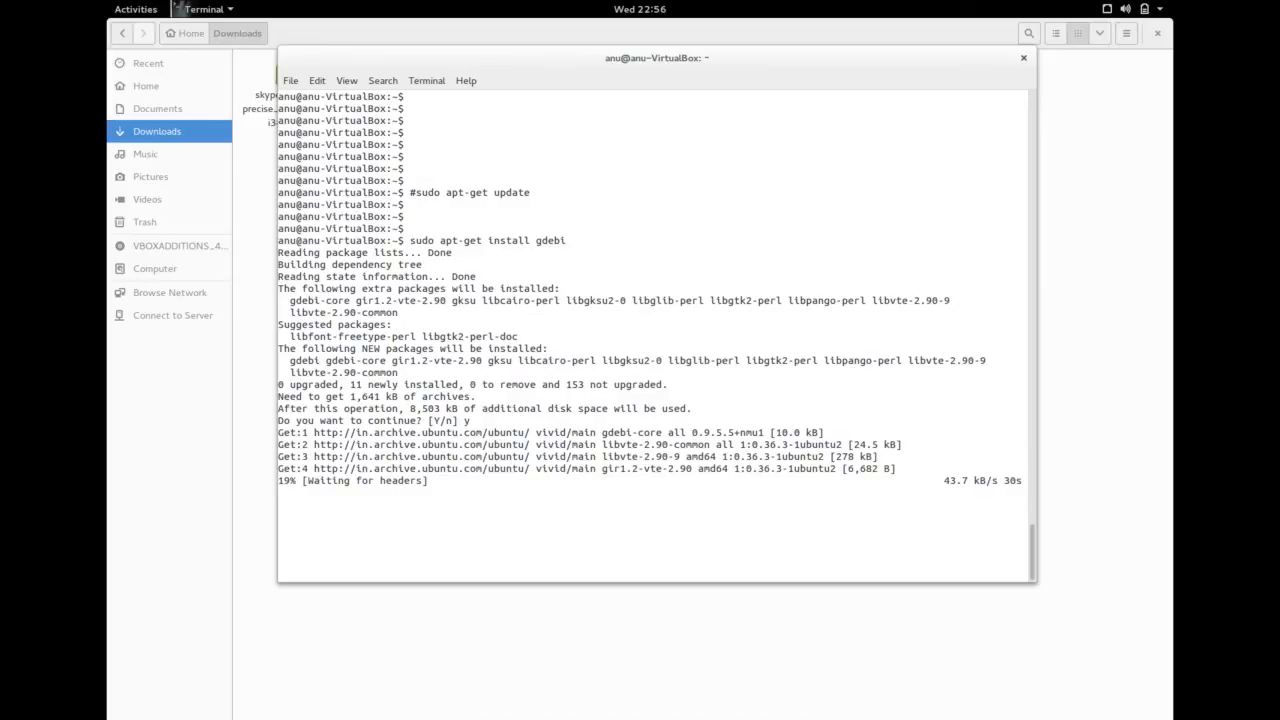
mouse_move(572, 164)
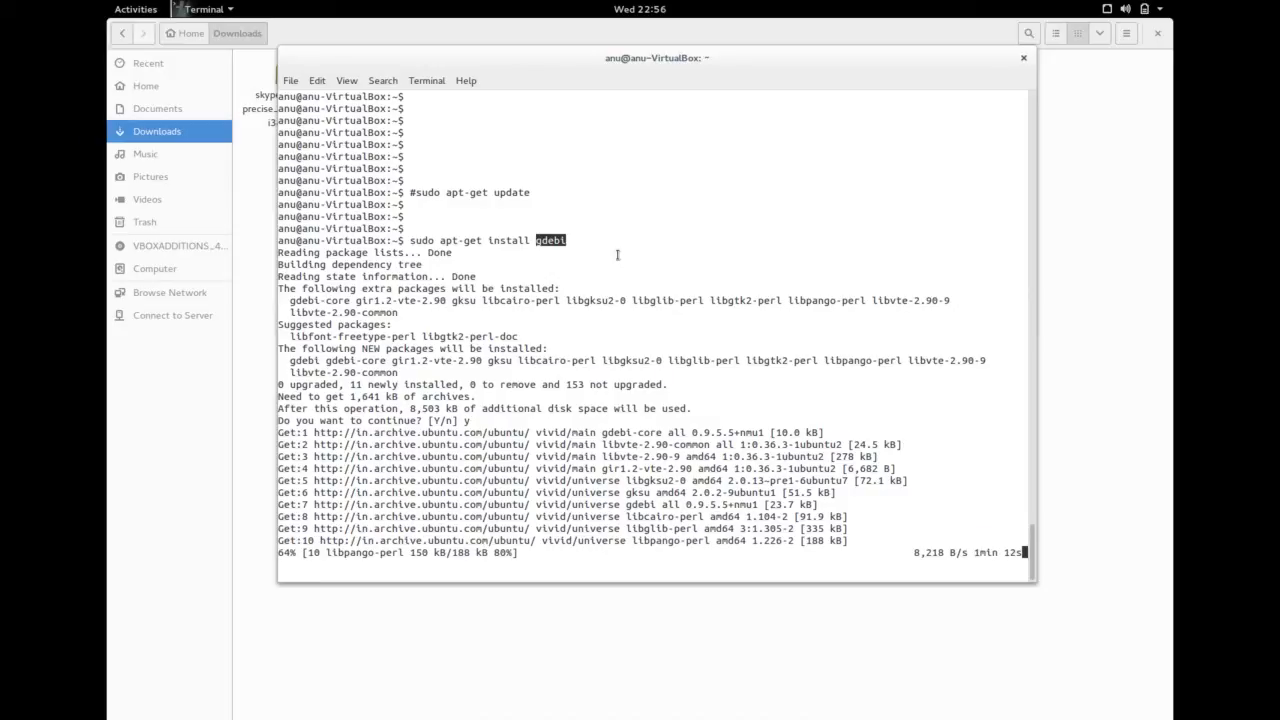
mouse_move(666, 324)
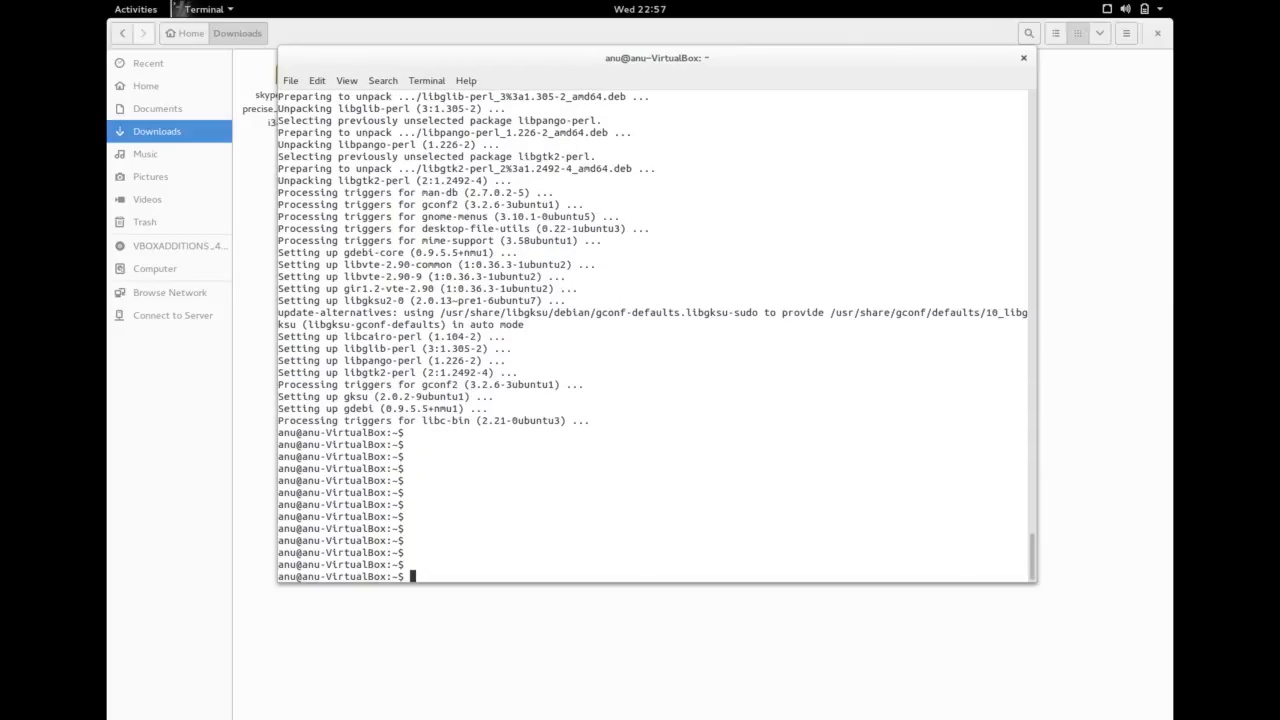
- Check the current folder with pwd and ls, then move into ~/Downloads/
type("pwd")
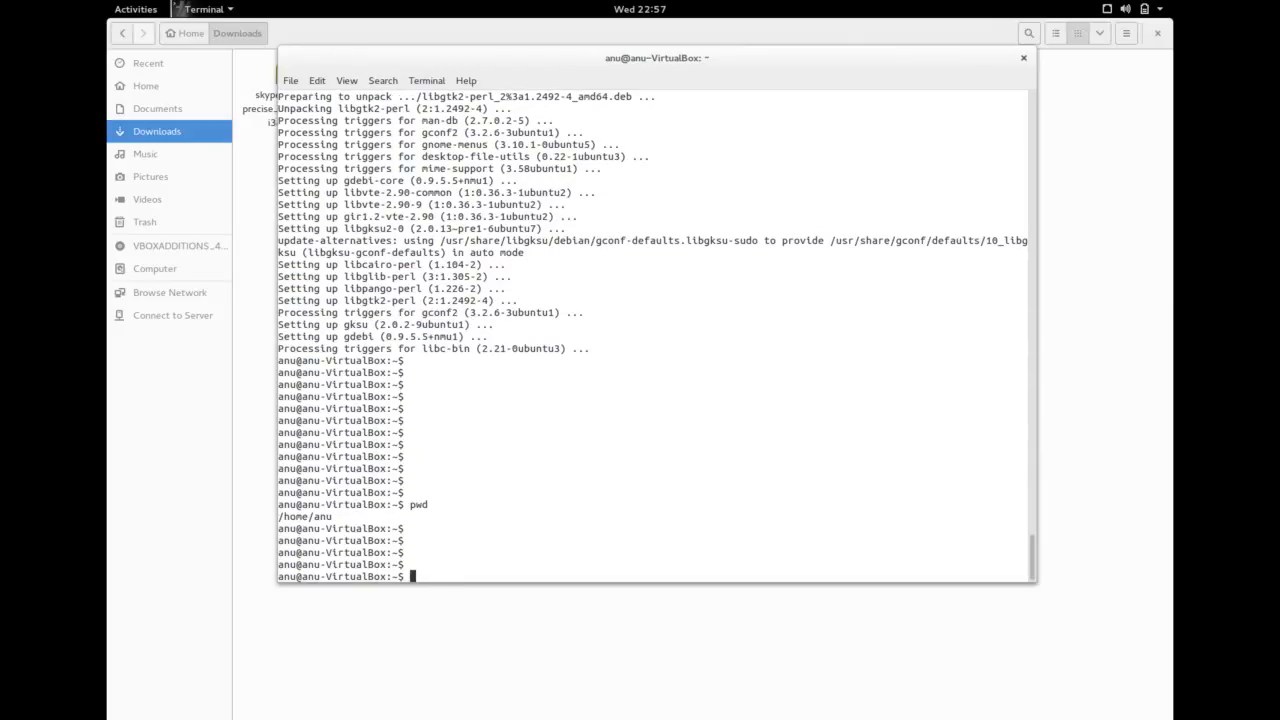
type("ls")
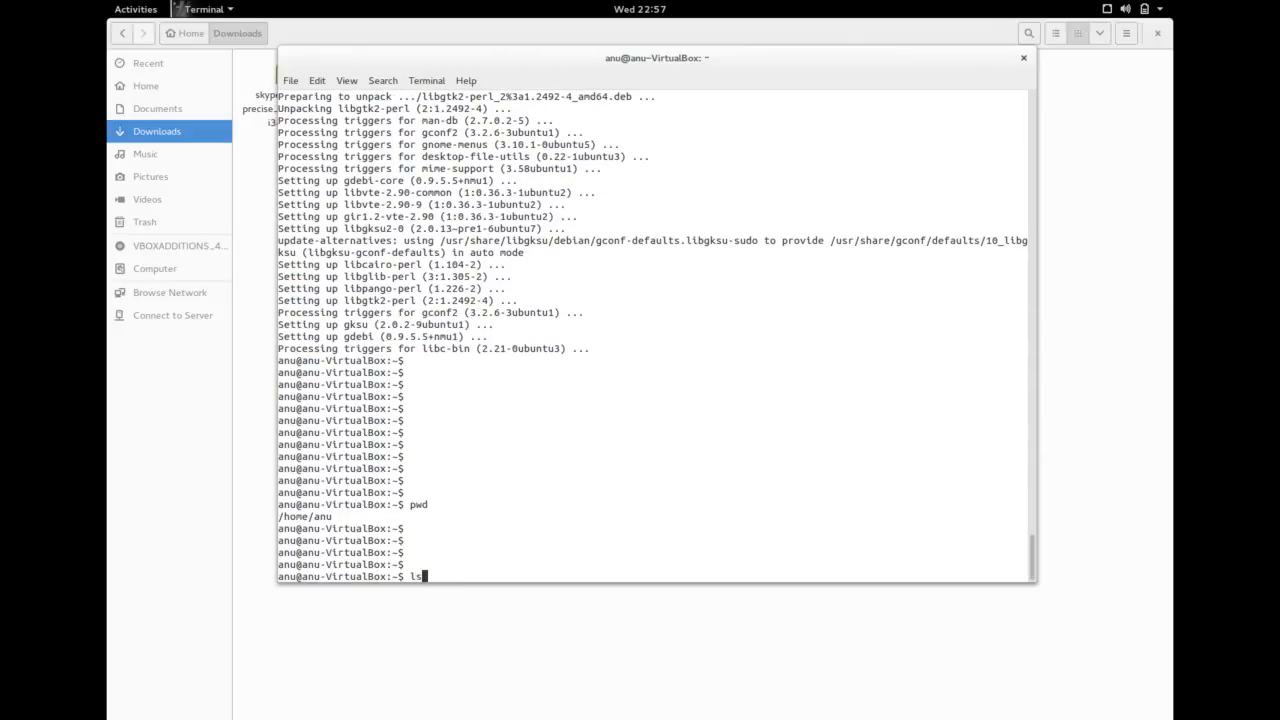
key("Return")
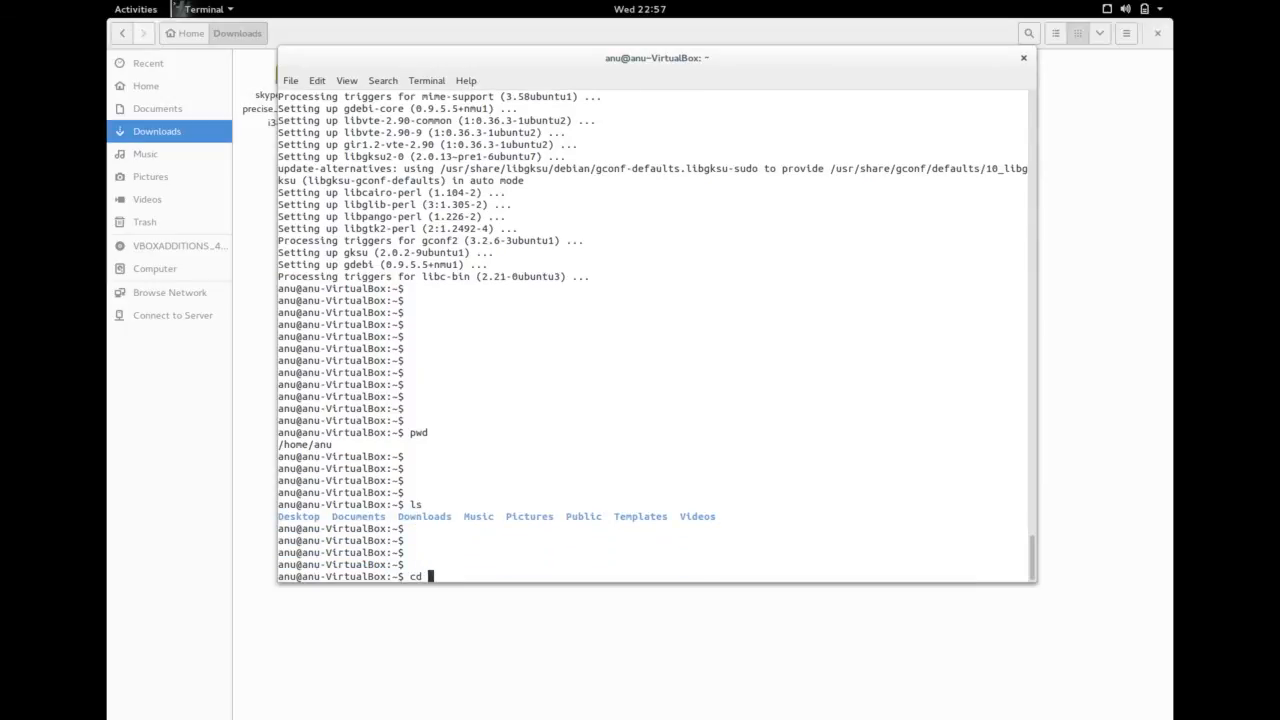
type("~/Do")
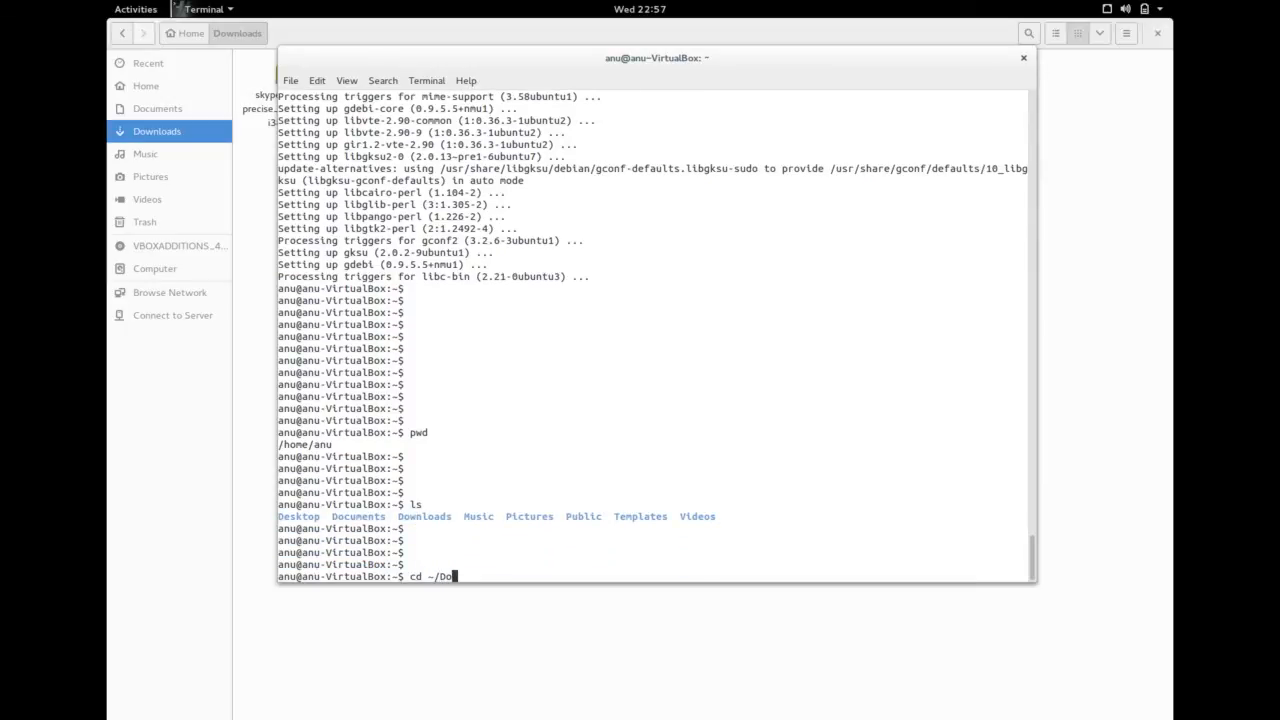
type("wnloads/")
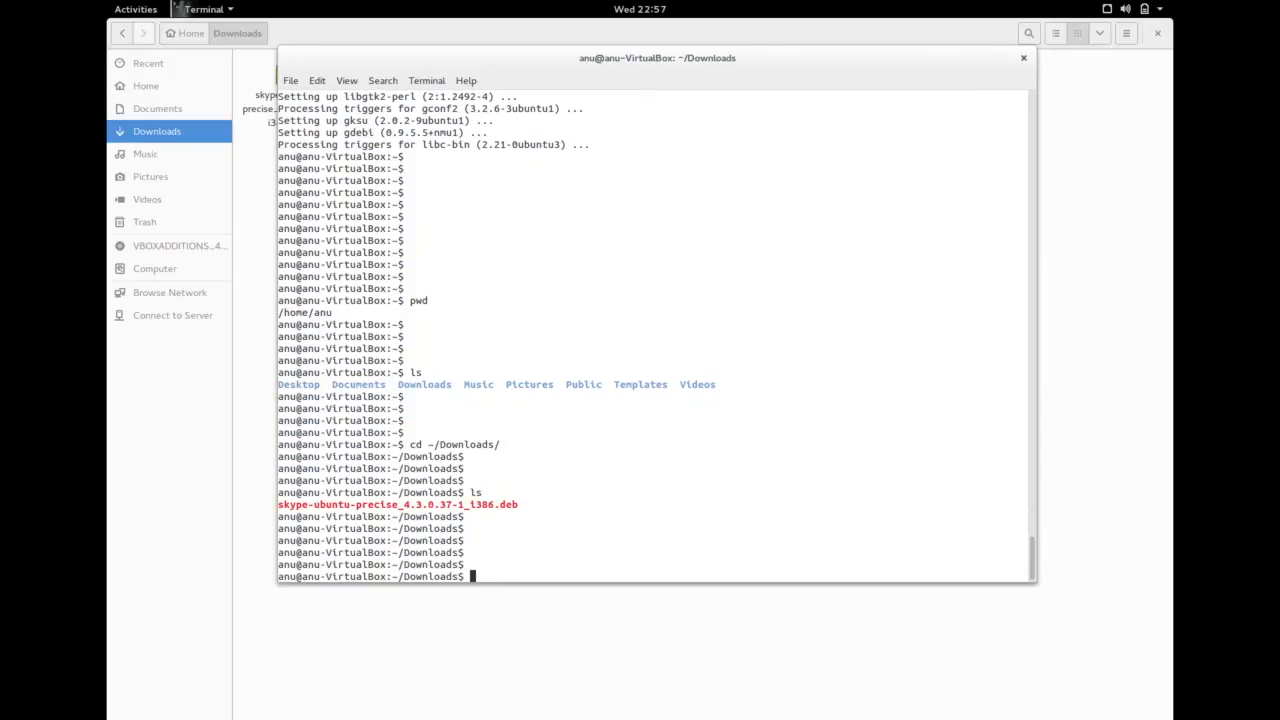
- Prepare 'sudo gdebi skype-ubuntu-precise_4.3.0.37-1_i386.deb' on the command line
type("sudo")
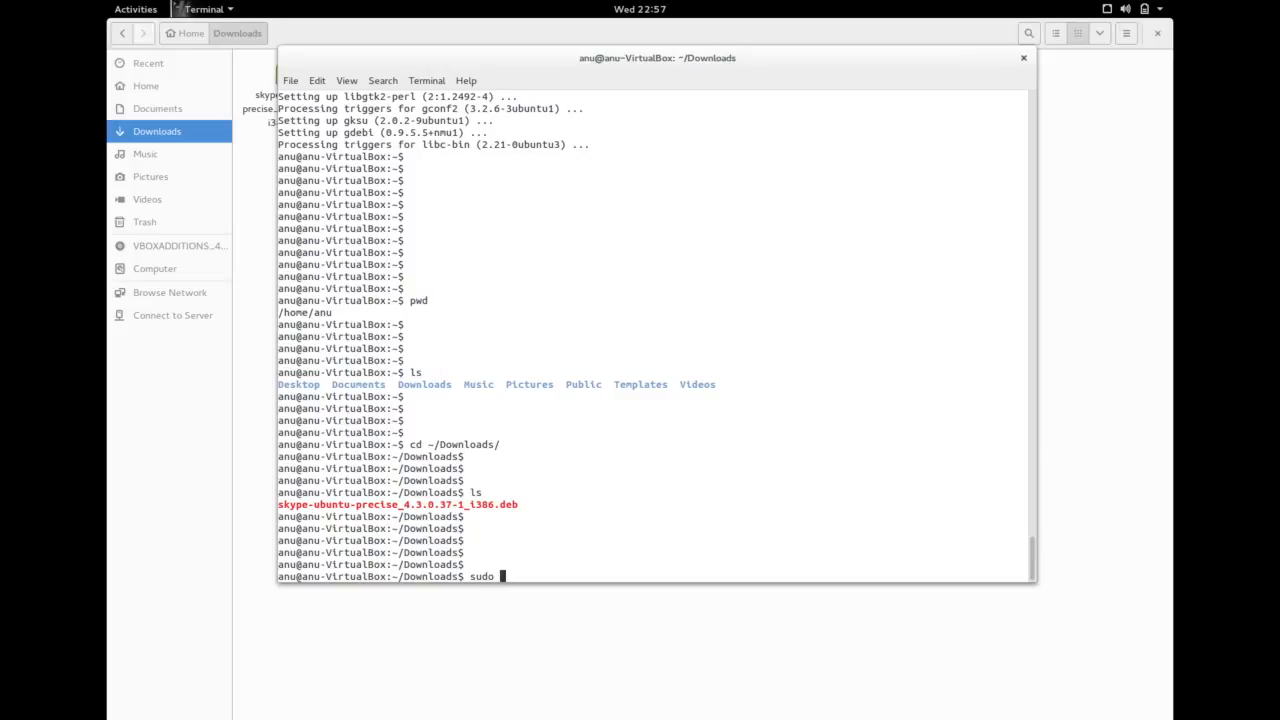
type("gdebi")
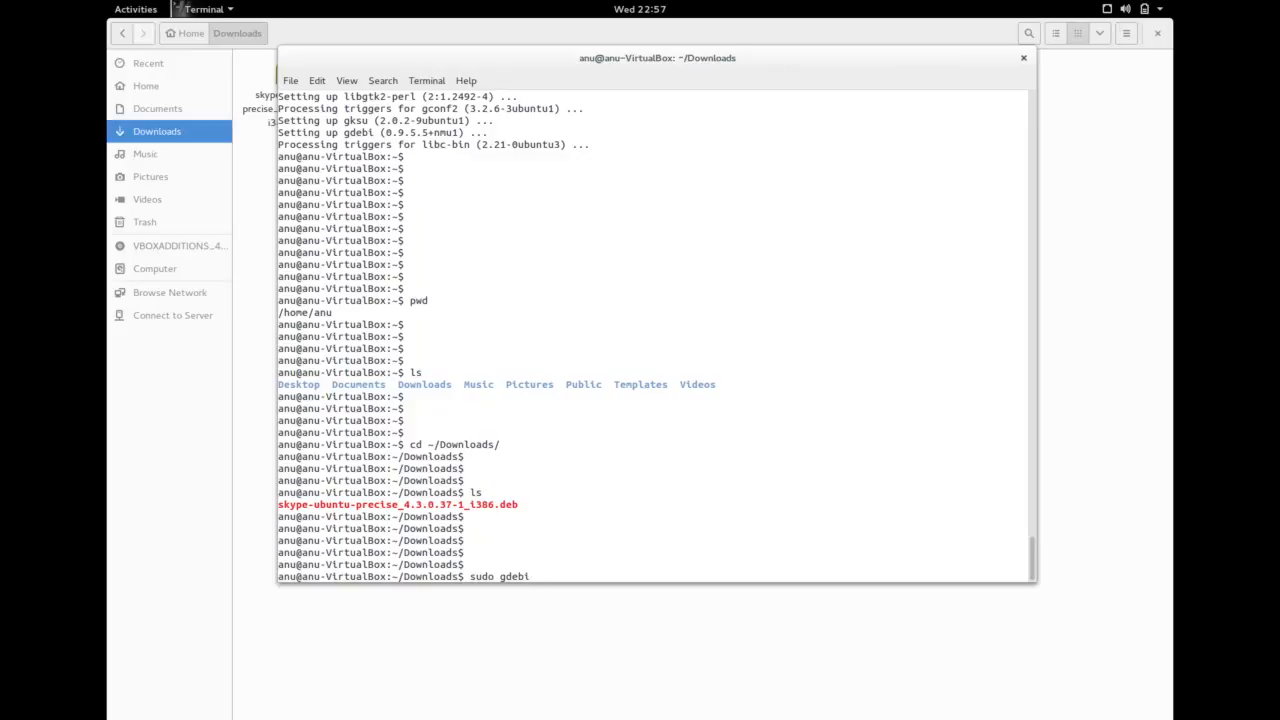
type("skype-ubuntu-precise_4.3.0.37-1_i386.deb")
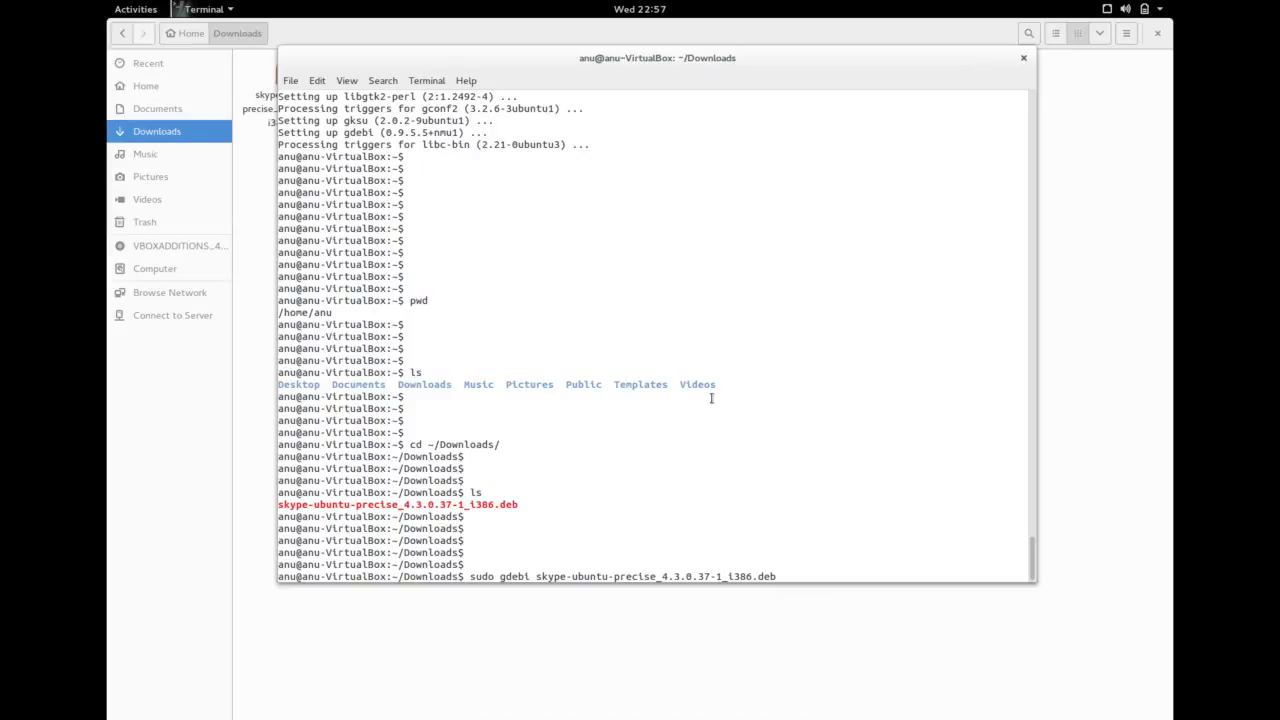
- Run gdebi on the Skype package and answer y to install it with its i386 dependencies
double_click(656, 576)
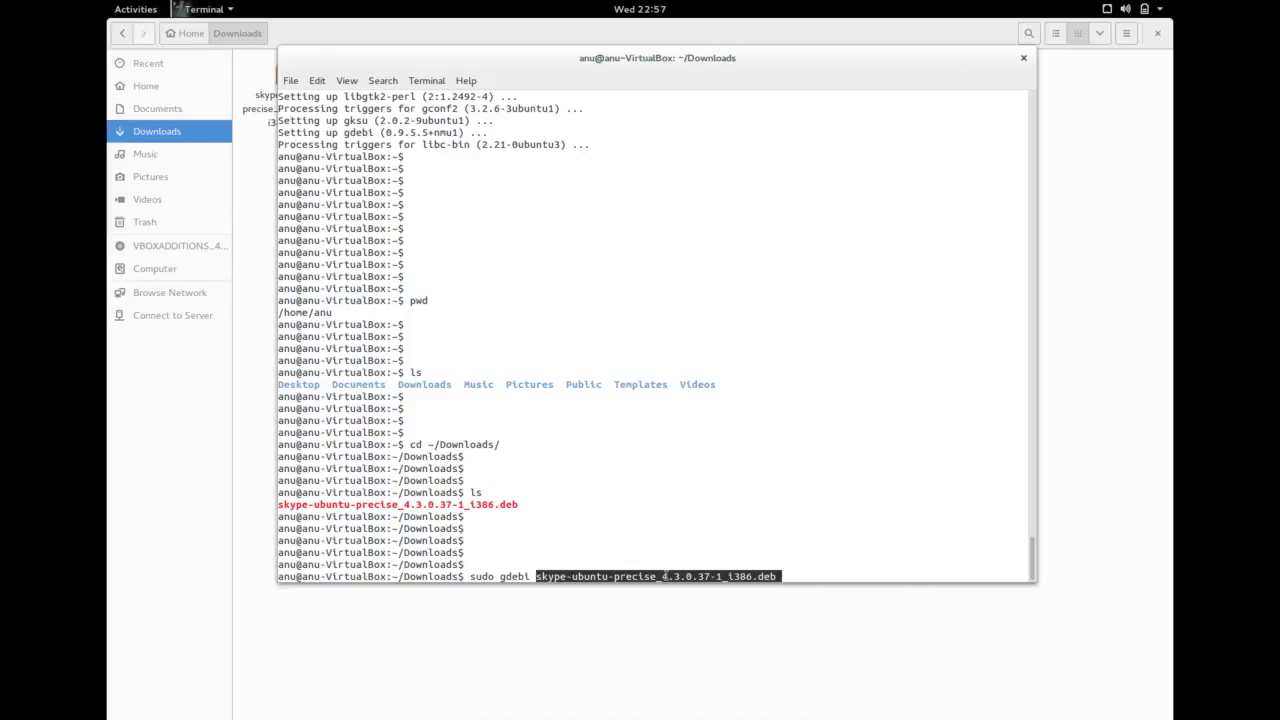
key("Return")
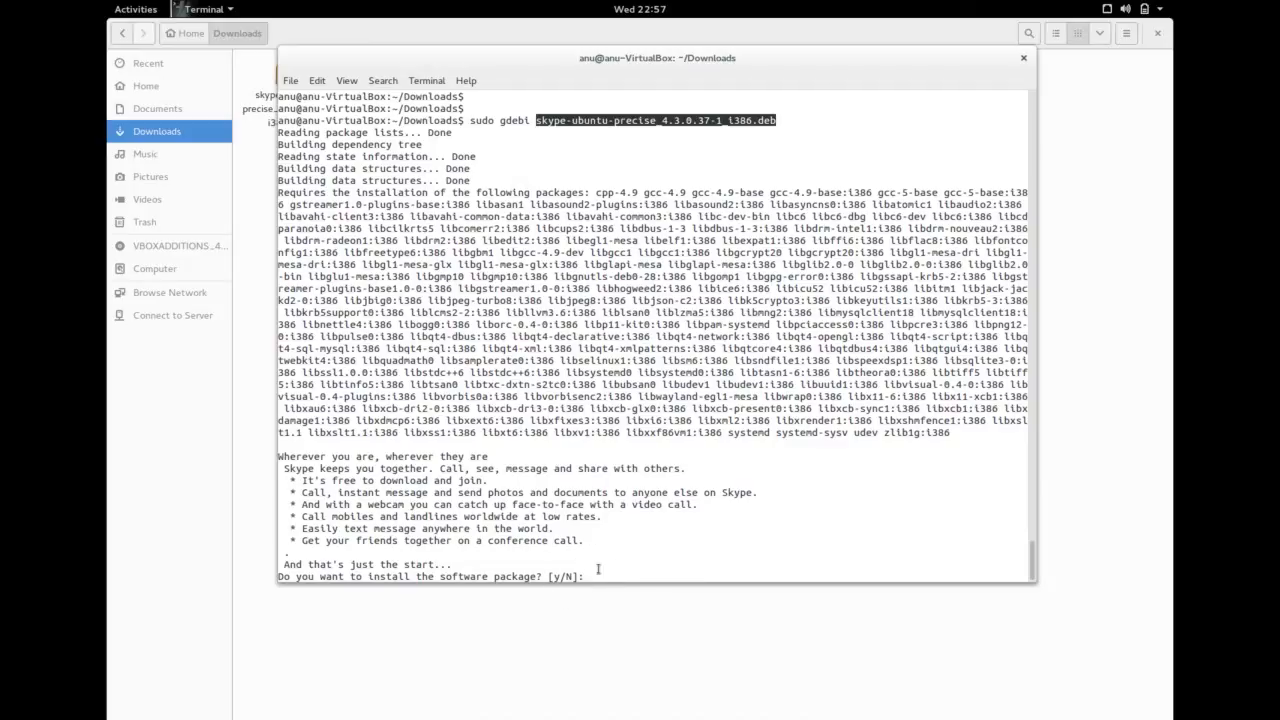
type("y")
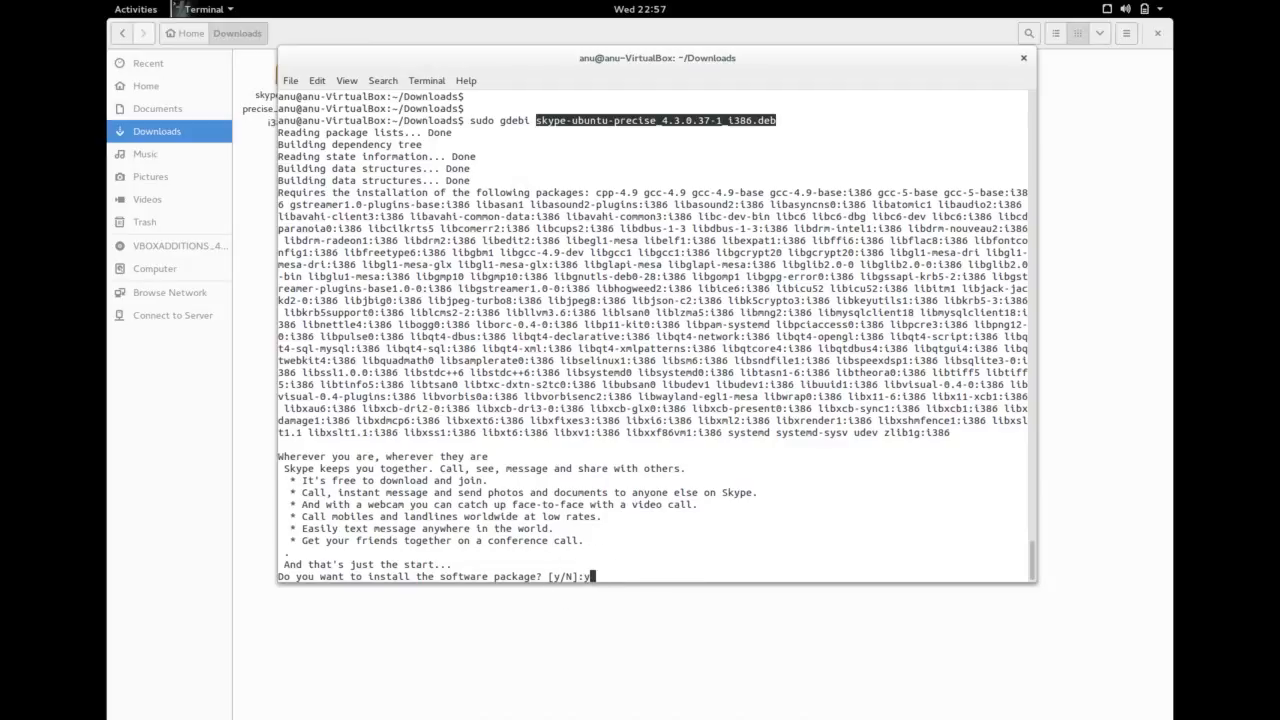
key("Return")
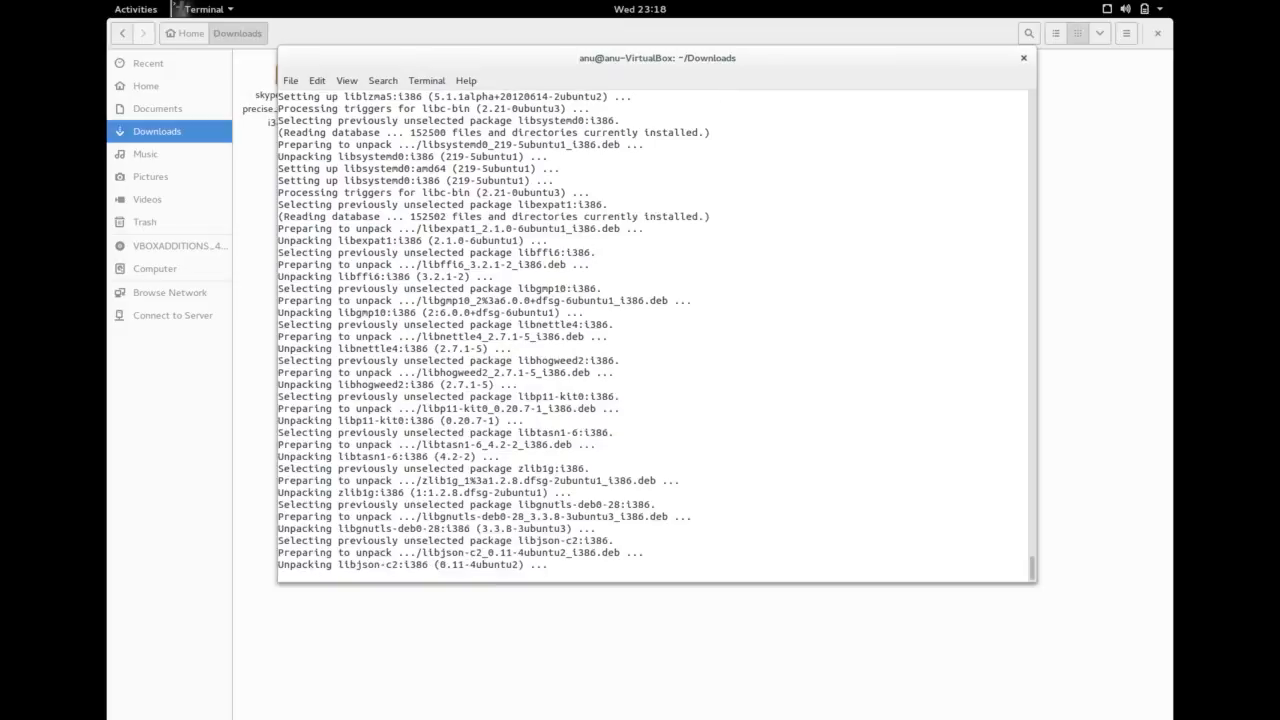
- Follow the Skype 4.3.0.37 unpacking output until the ~/Downloads prompt returns
scroll("down", 3)
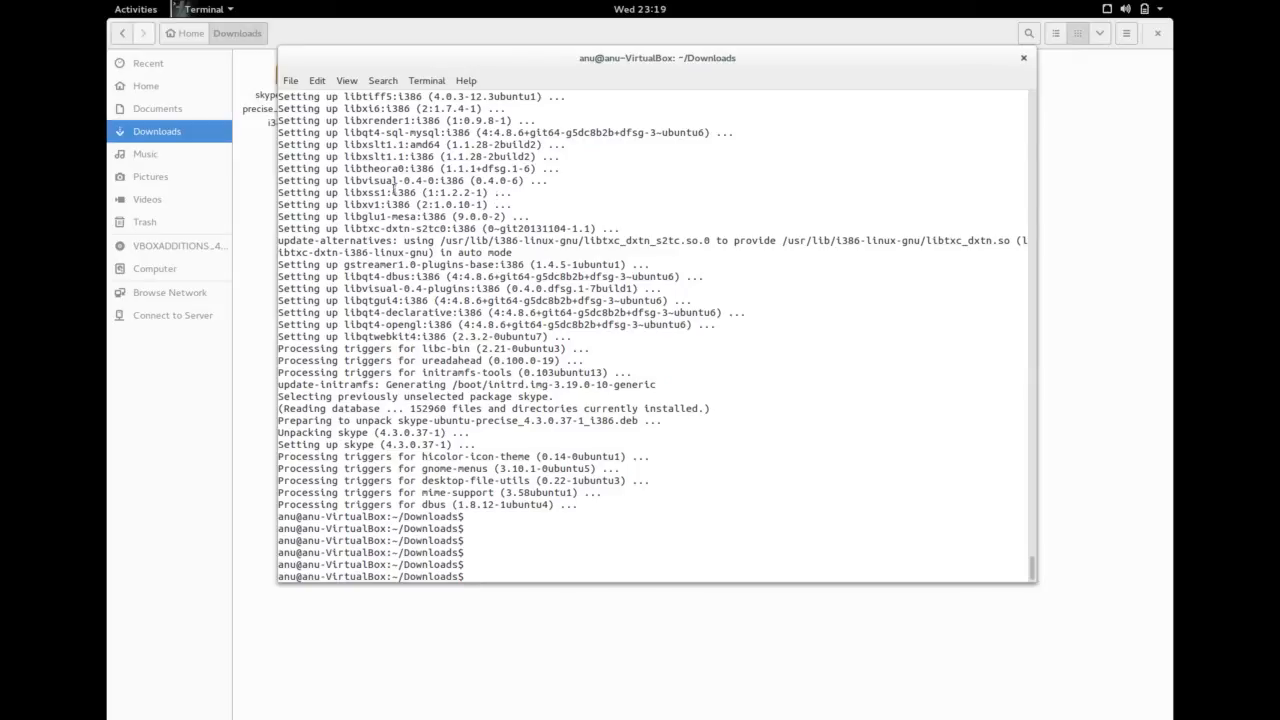
type("sudo gdebi skype-ubuntu-precise_4.3.0.37-1_i386.deb")
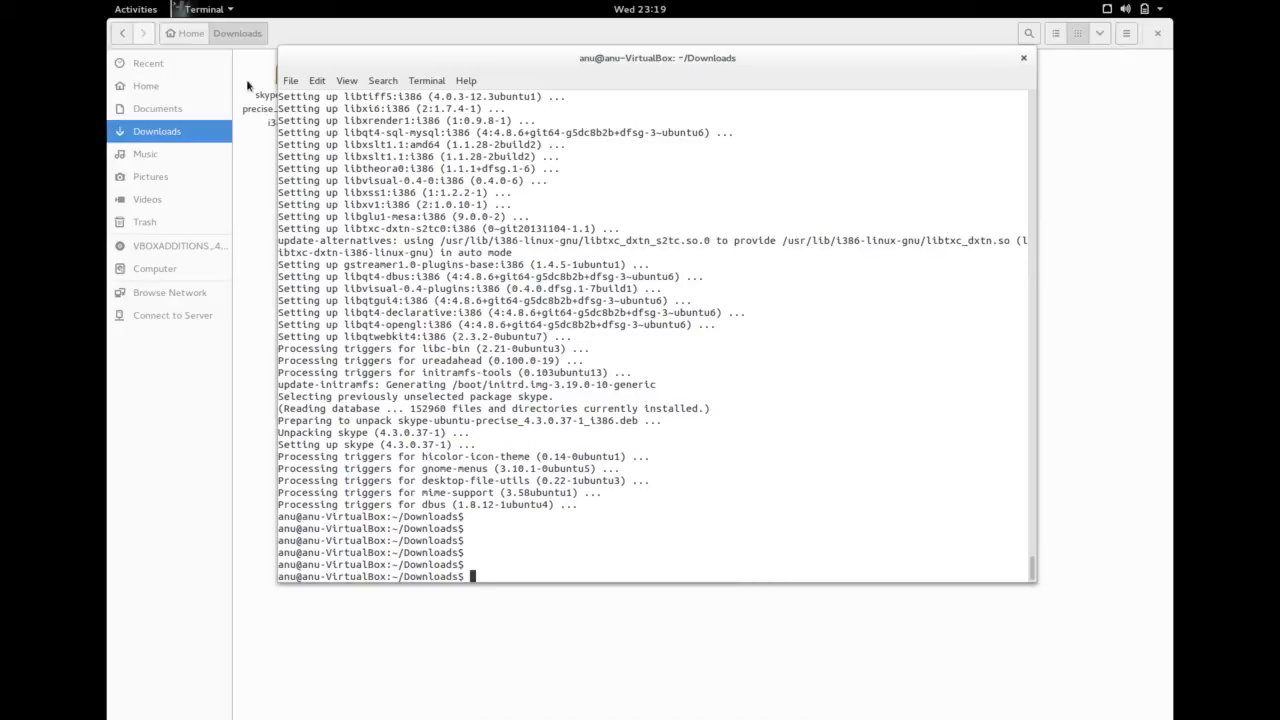
- Search 'sk' in the Activities overview to find the newly installed Skype launcher
left_click(136, 8)
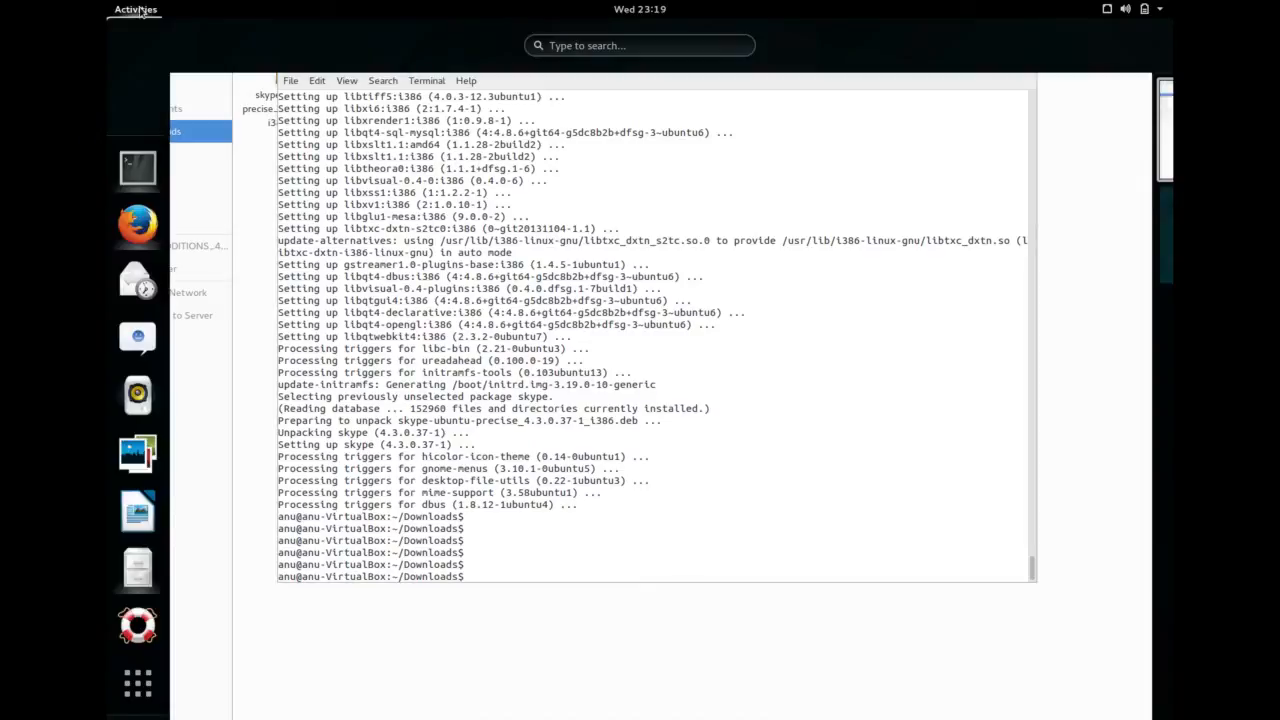
left_click(136, 8)
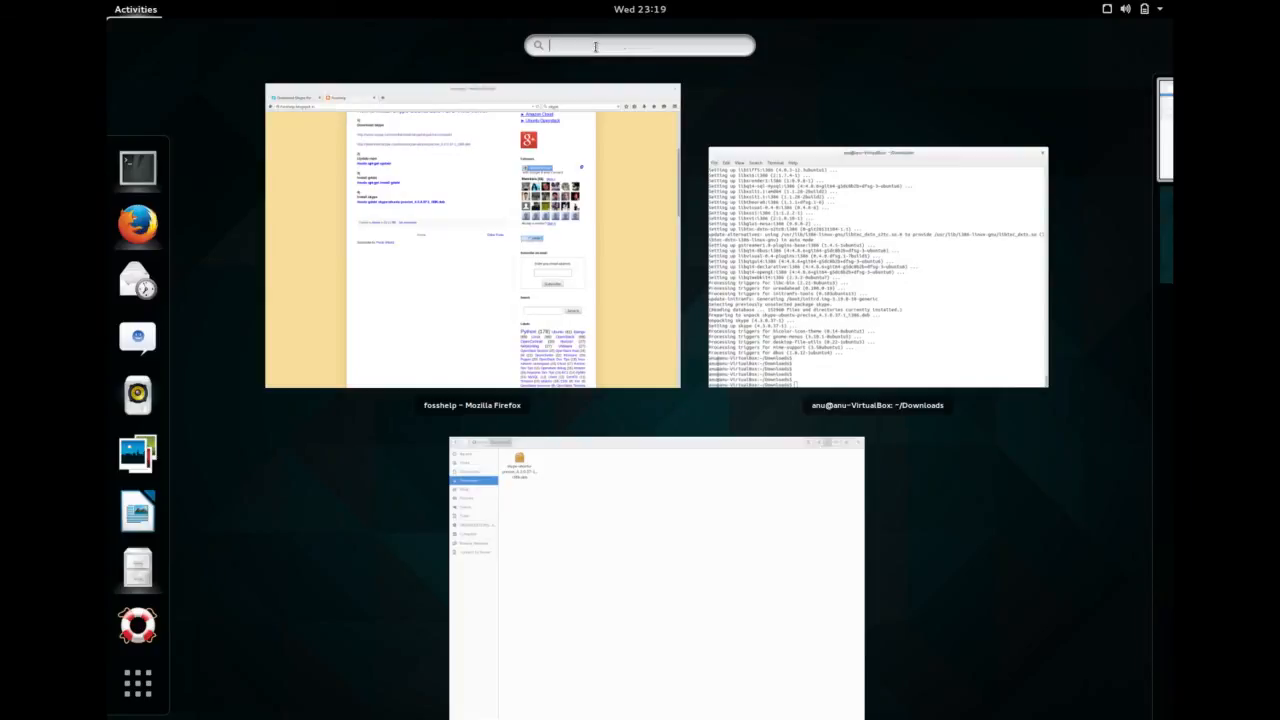
type("sk")
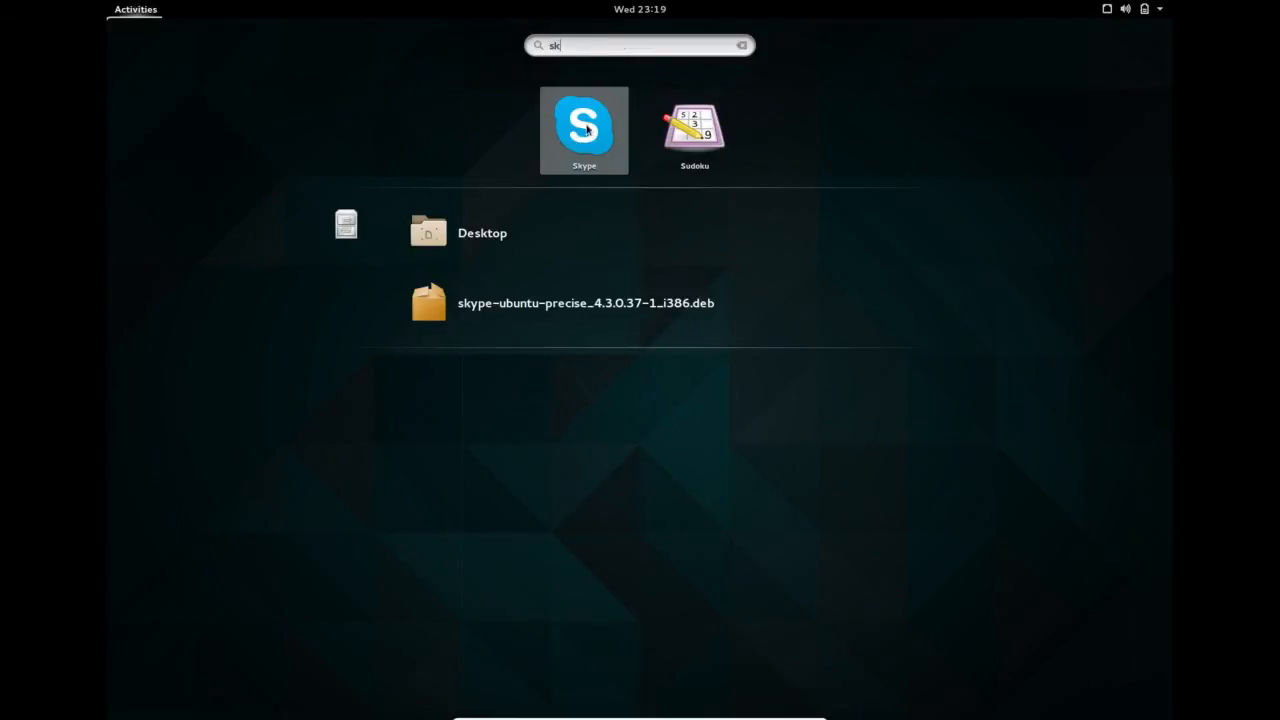
mouse_move(596, 146)
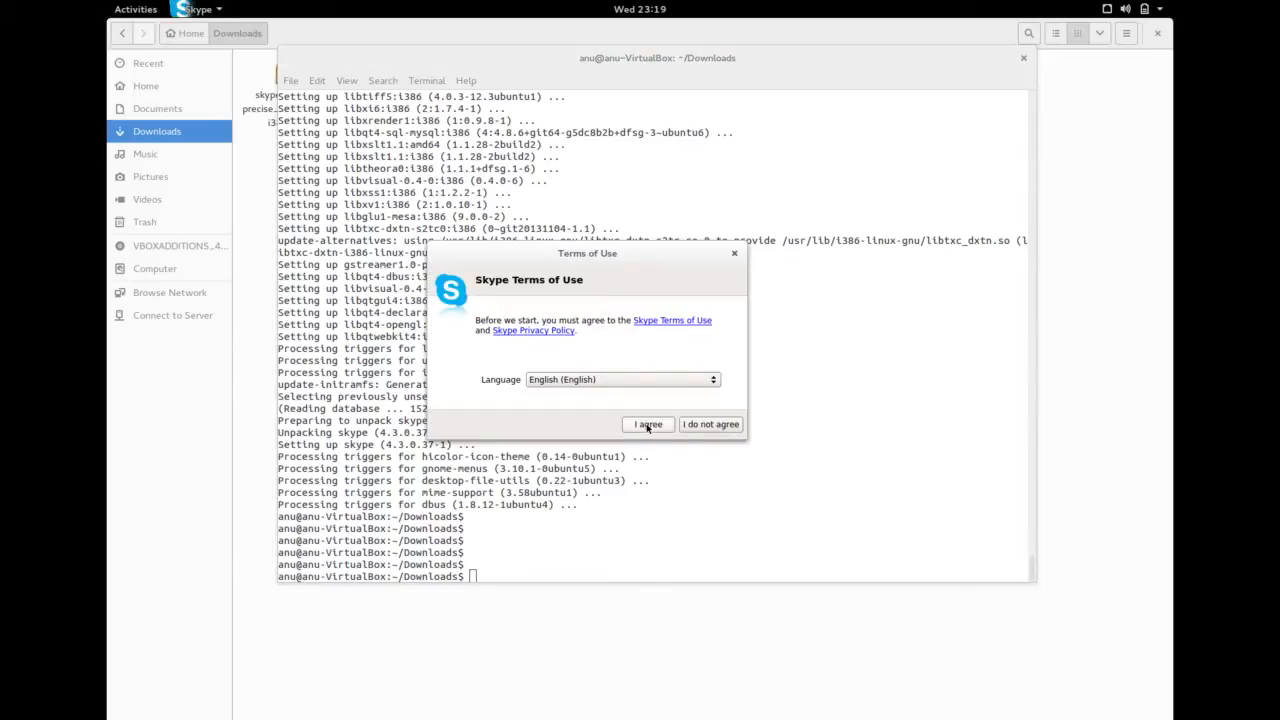
- Accept Skype's Terms of Use, try the Skype Name option, then return to the sign-in choices
left_click(648, 424)
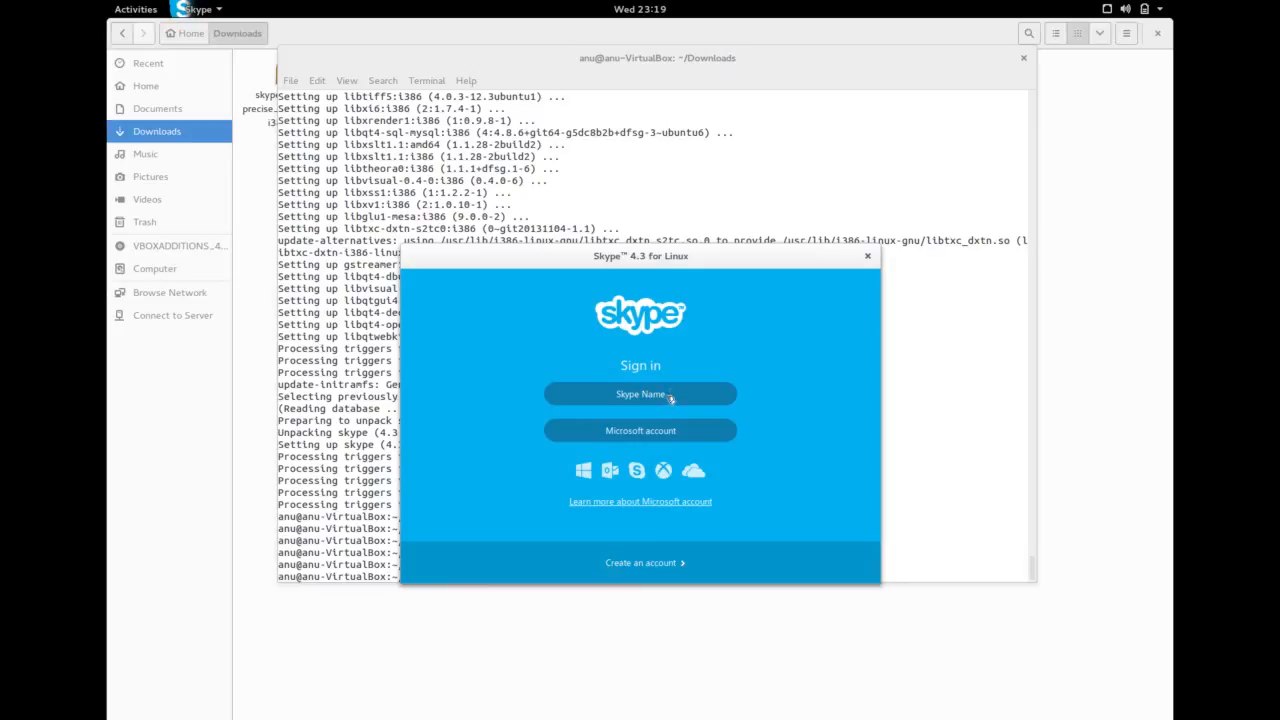
mouse_move(662, 398)
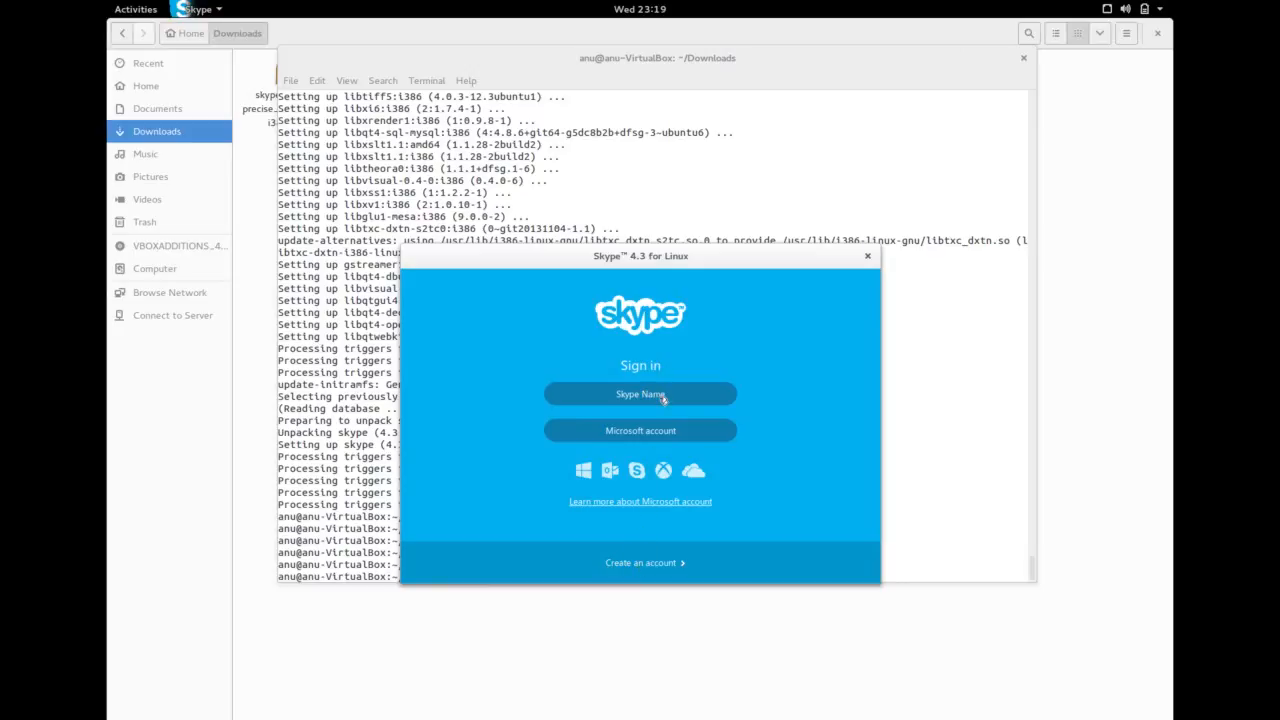
left_click(640, 392)
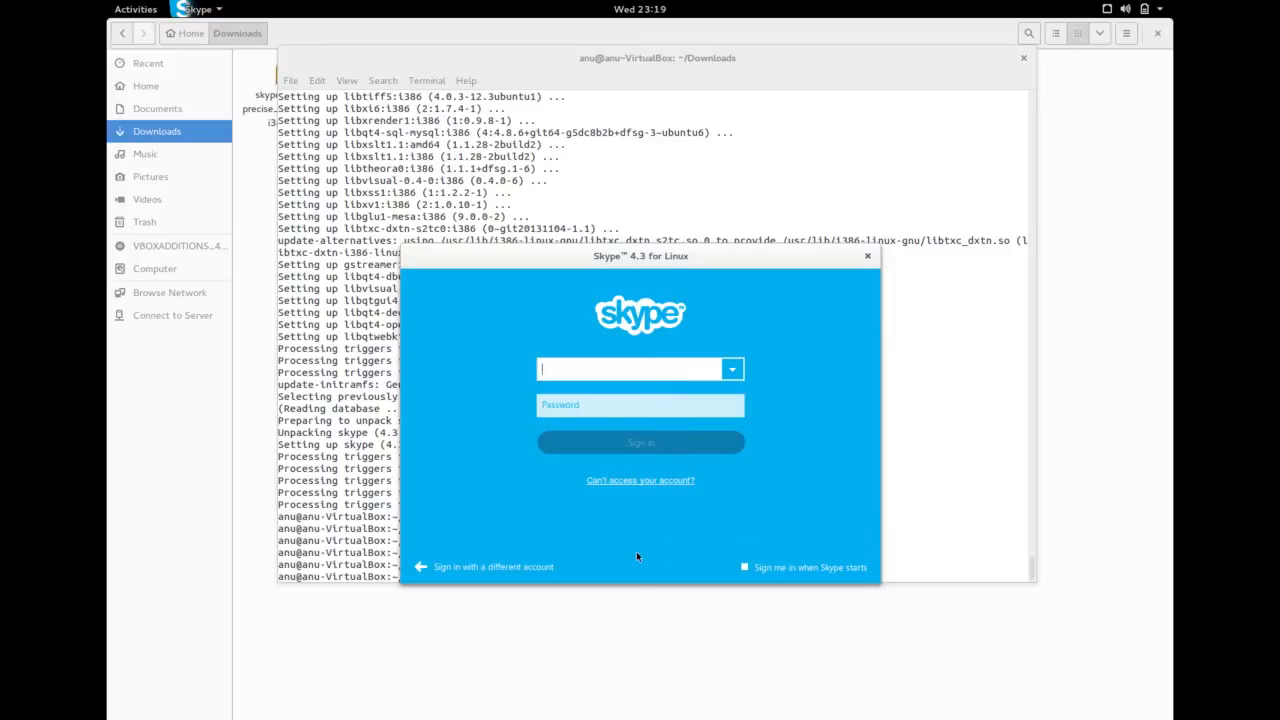
mouse_move(620, 498)
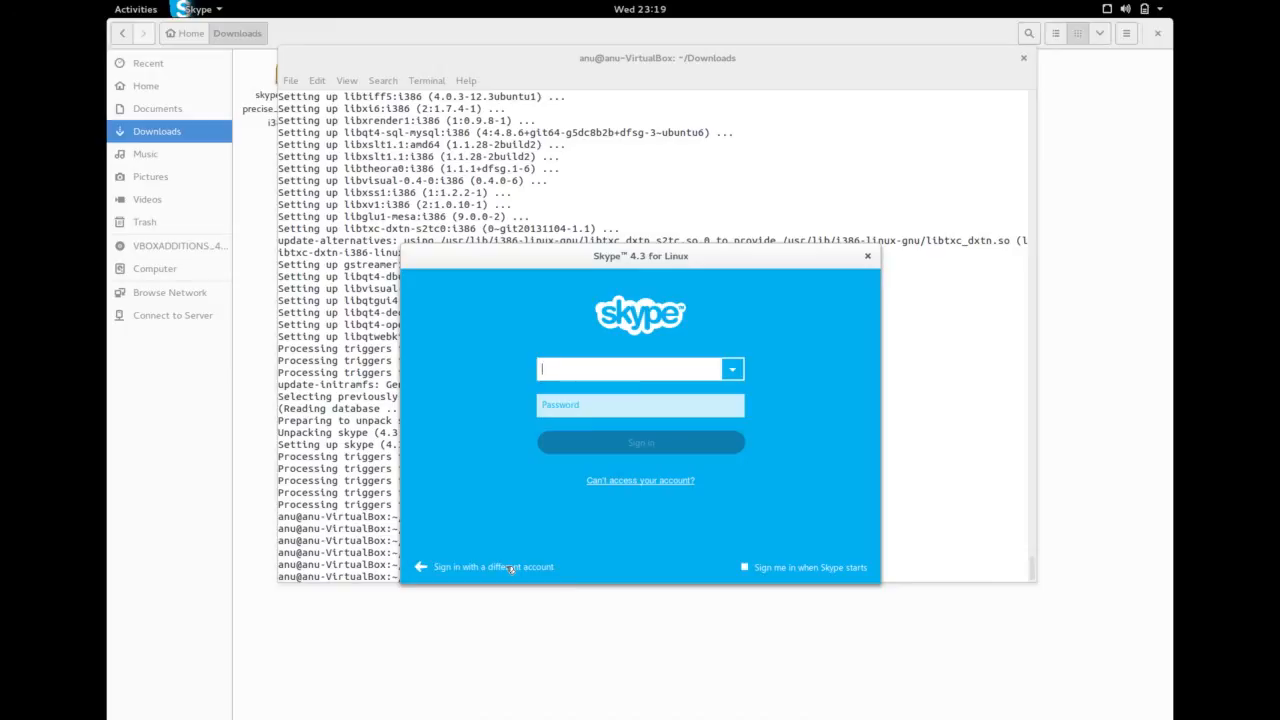
left_click(490, 568)
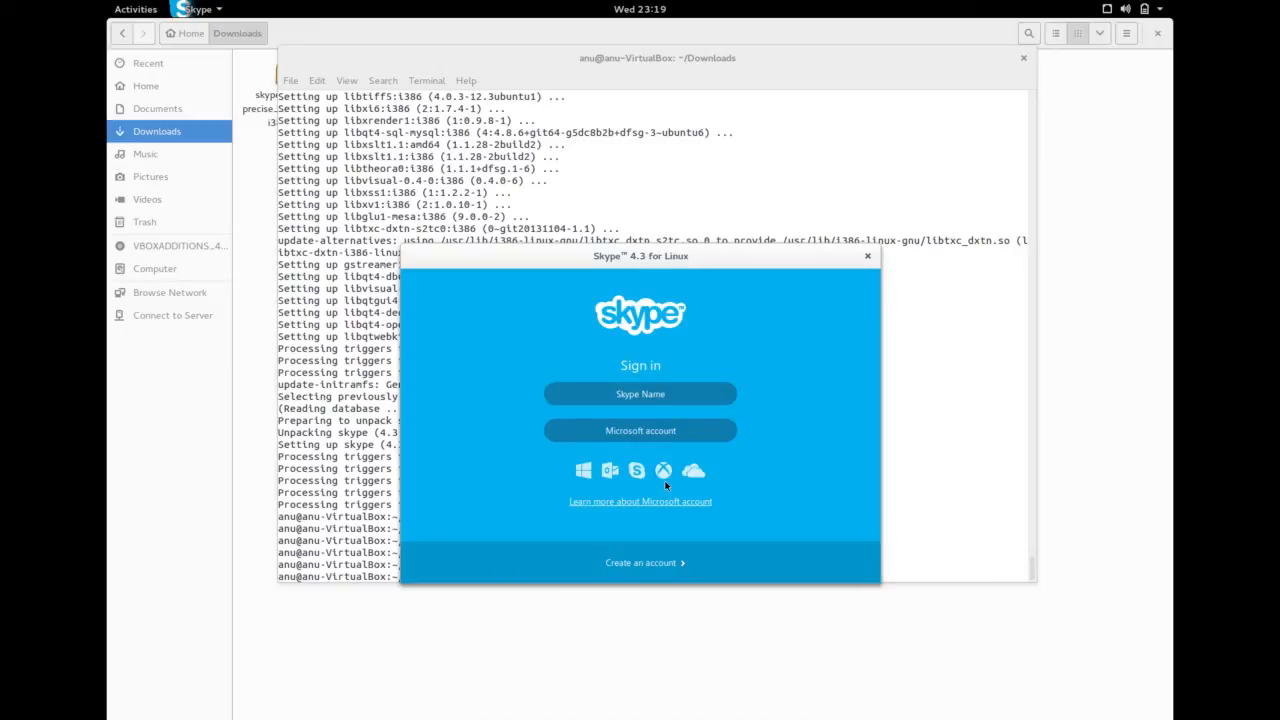
mouse_move(696, 470)
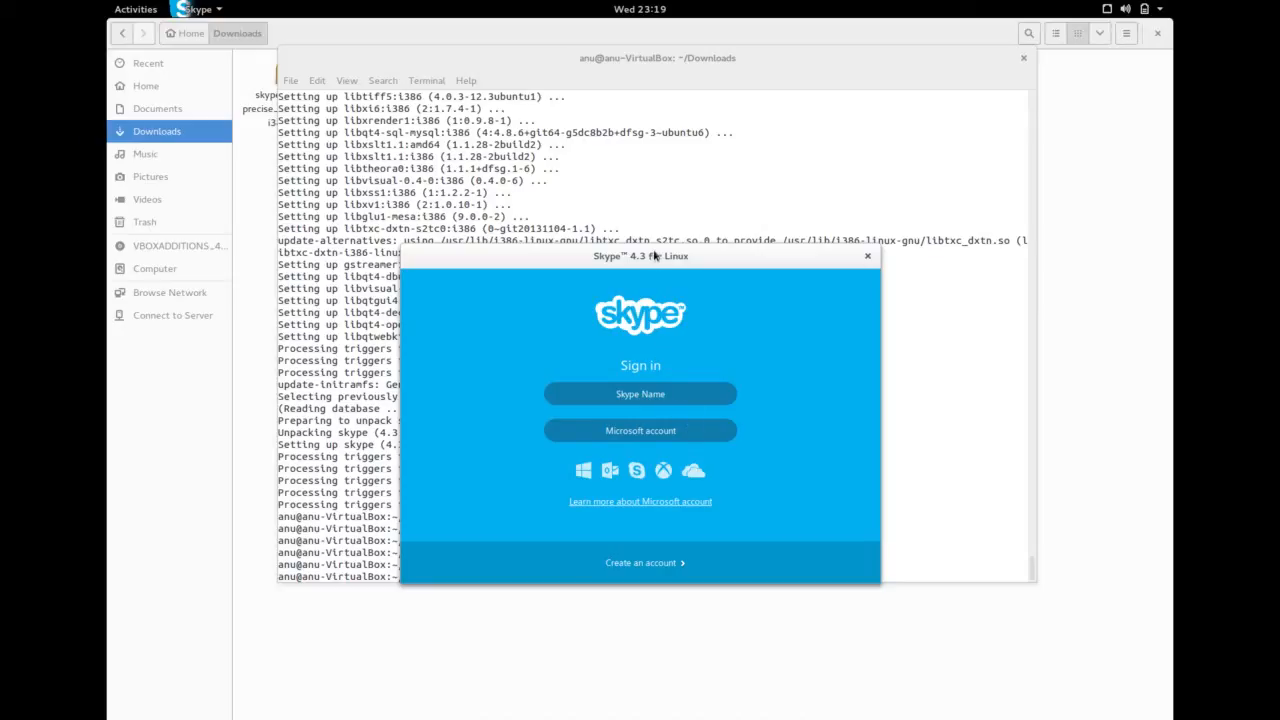
- Close the Skype sign-in window, leaving GNOME Terminal in front
right_click(656, 256)
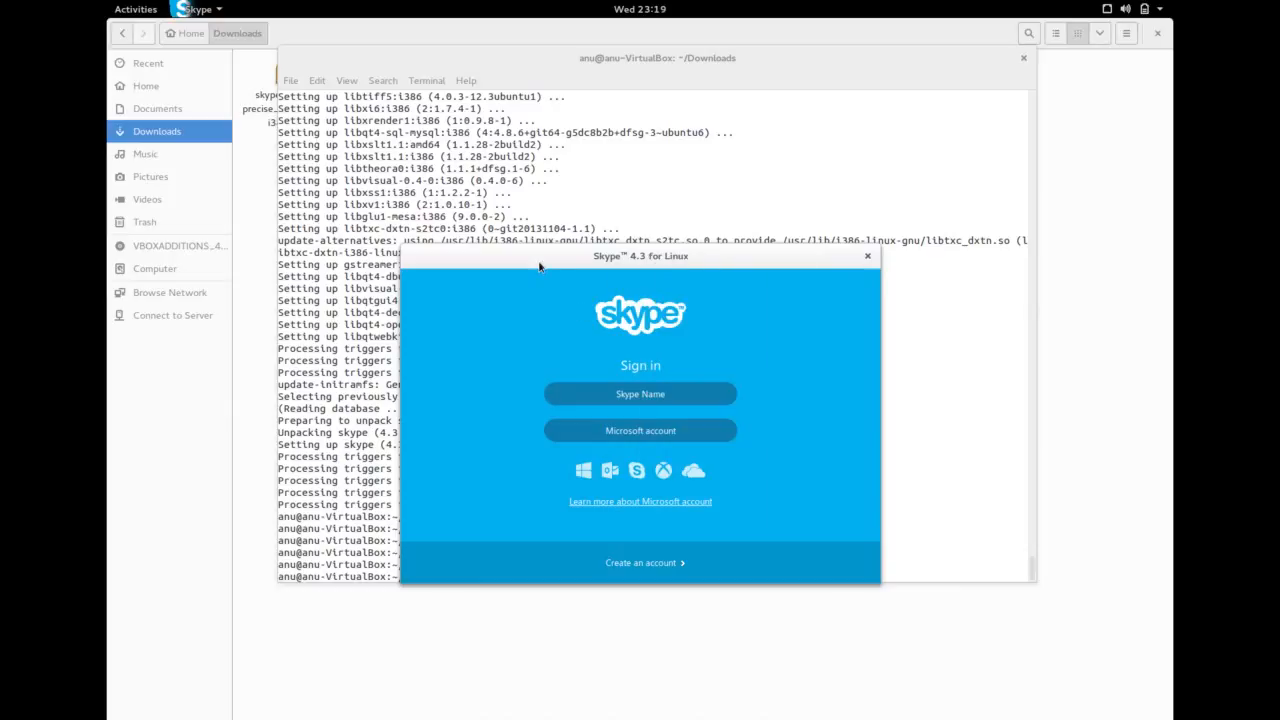
mouse_move(216, 8)
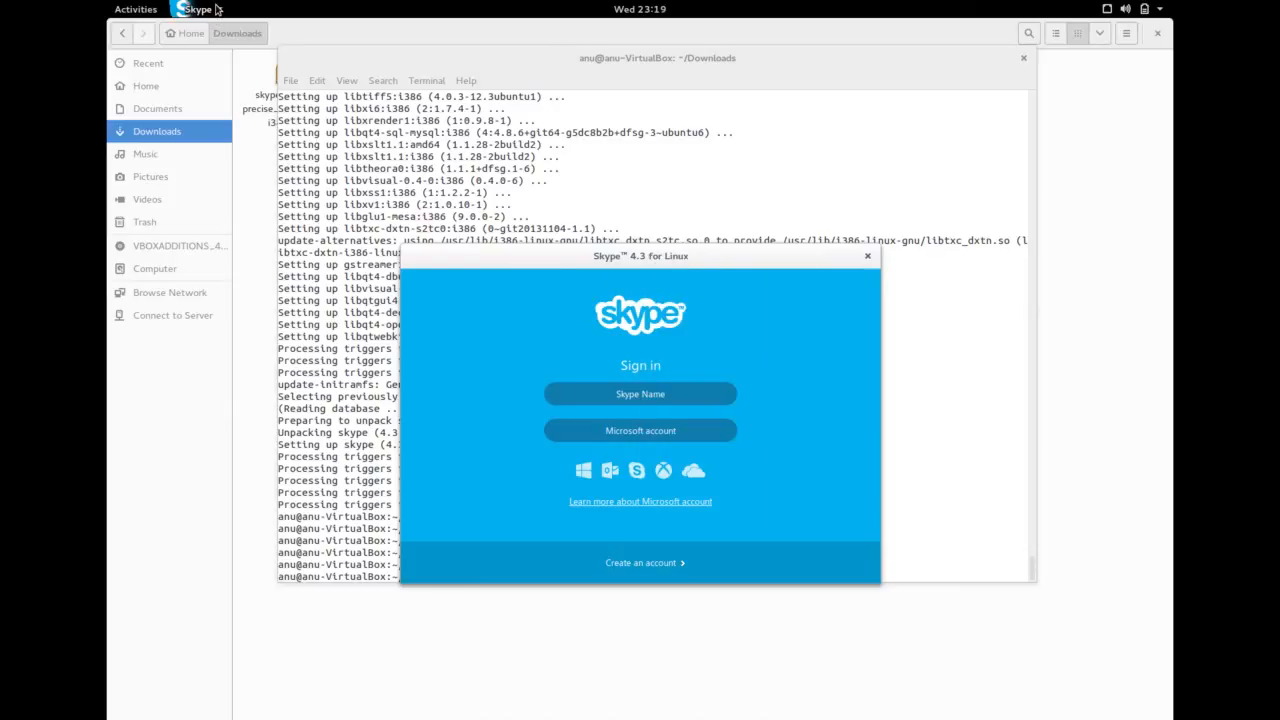
left_click(196, 8)
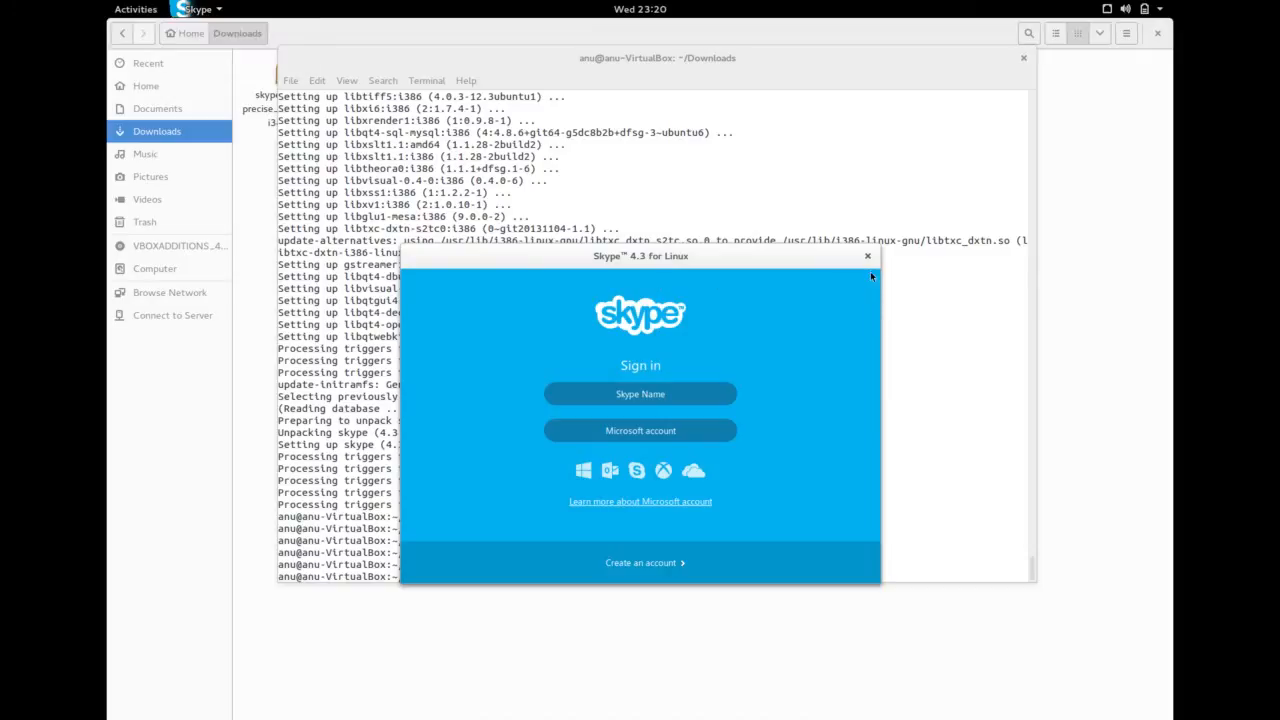
mouse_move(868, 256)
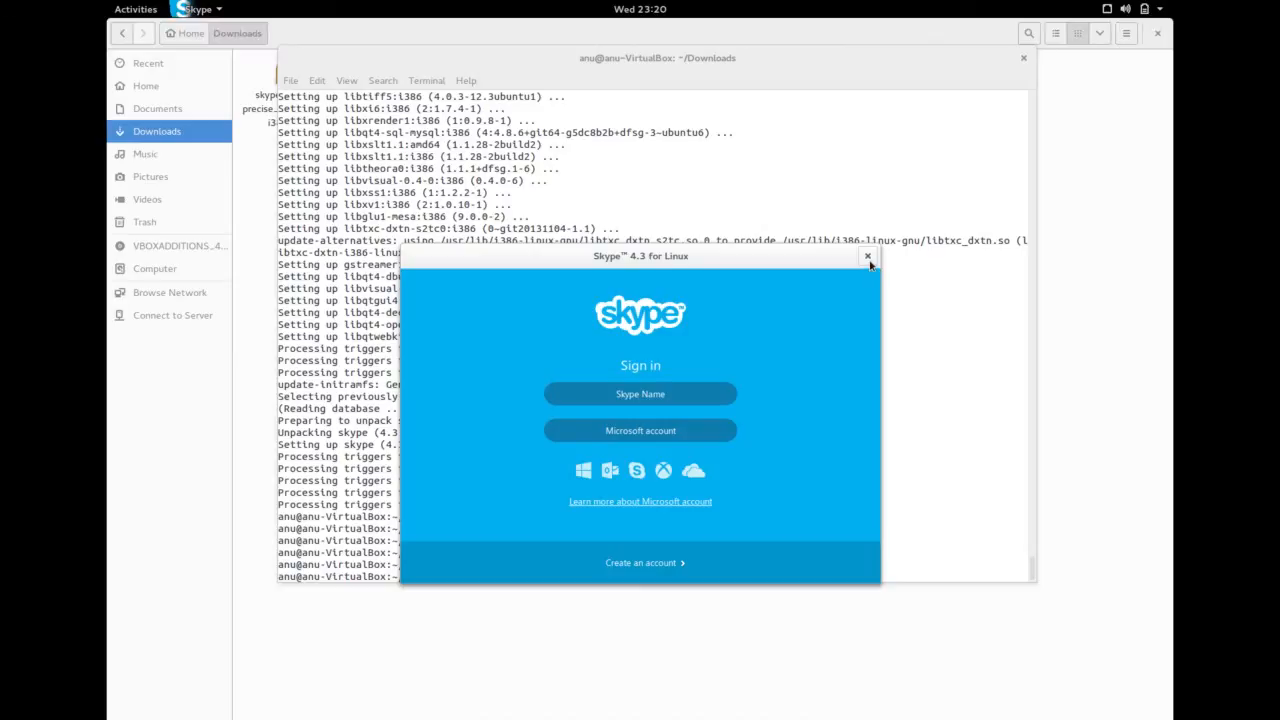
left_click(868, 256)
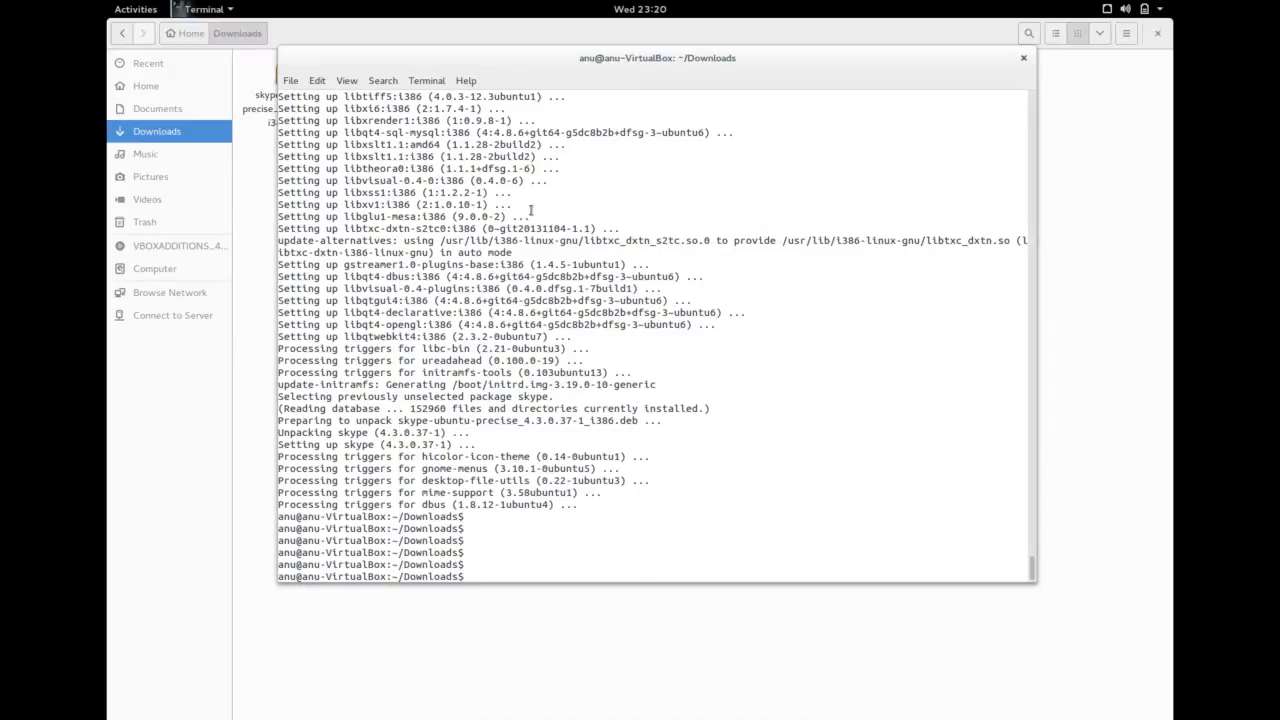
- Bring the 'fosshelp - Mozilla Firefox' window with the Skype installation guide back to the front
left_click(136, 8)
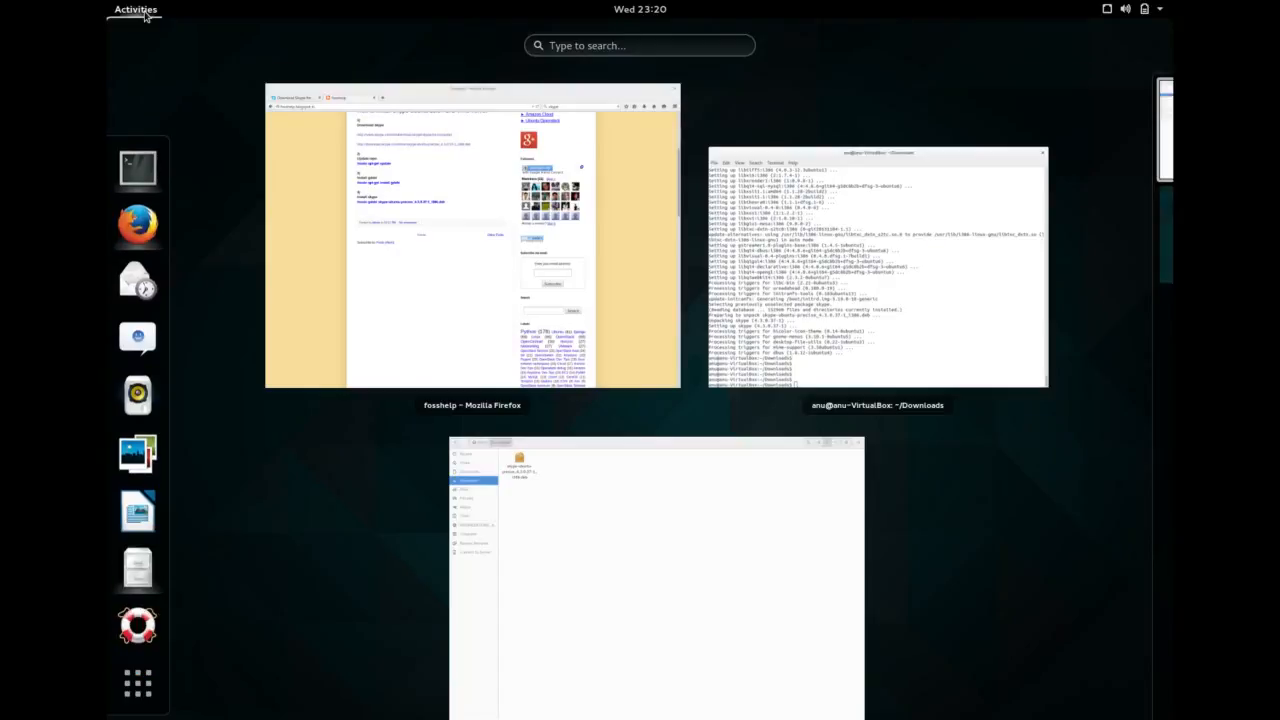
left_click(472, 240)
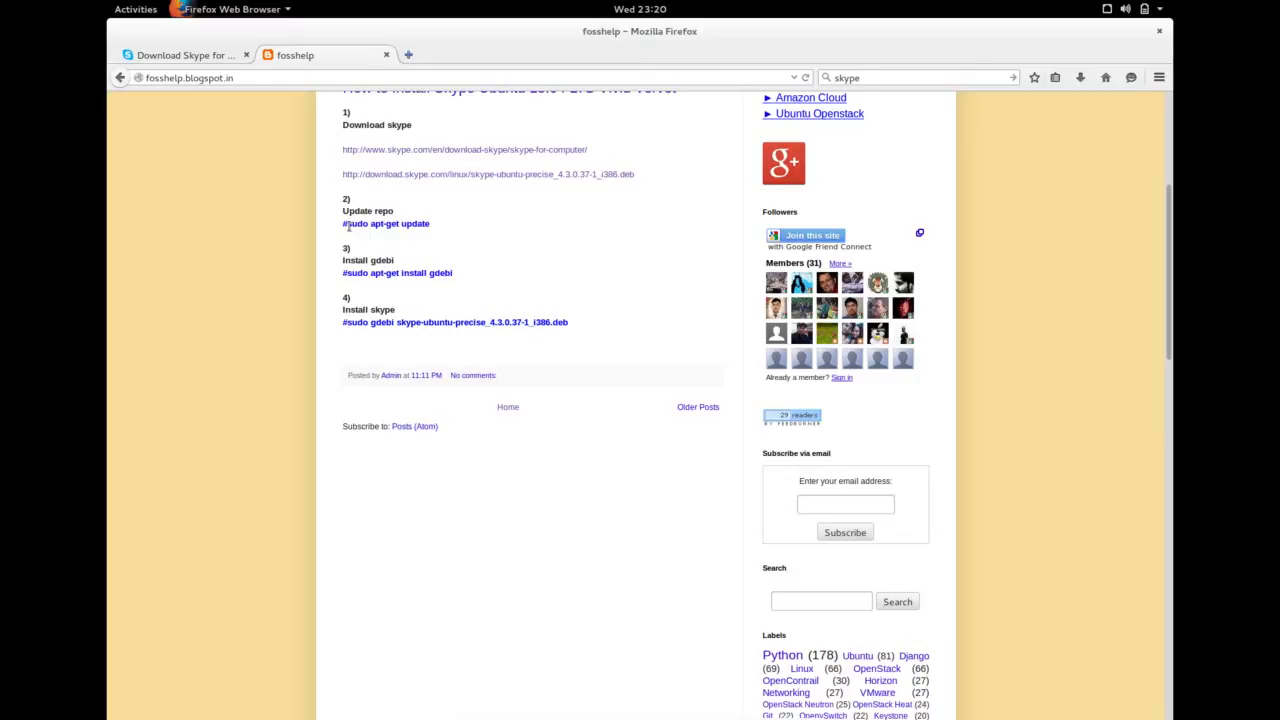
mouse_move(416, 264)
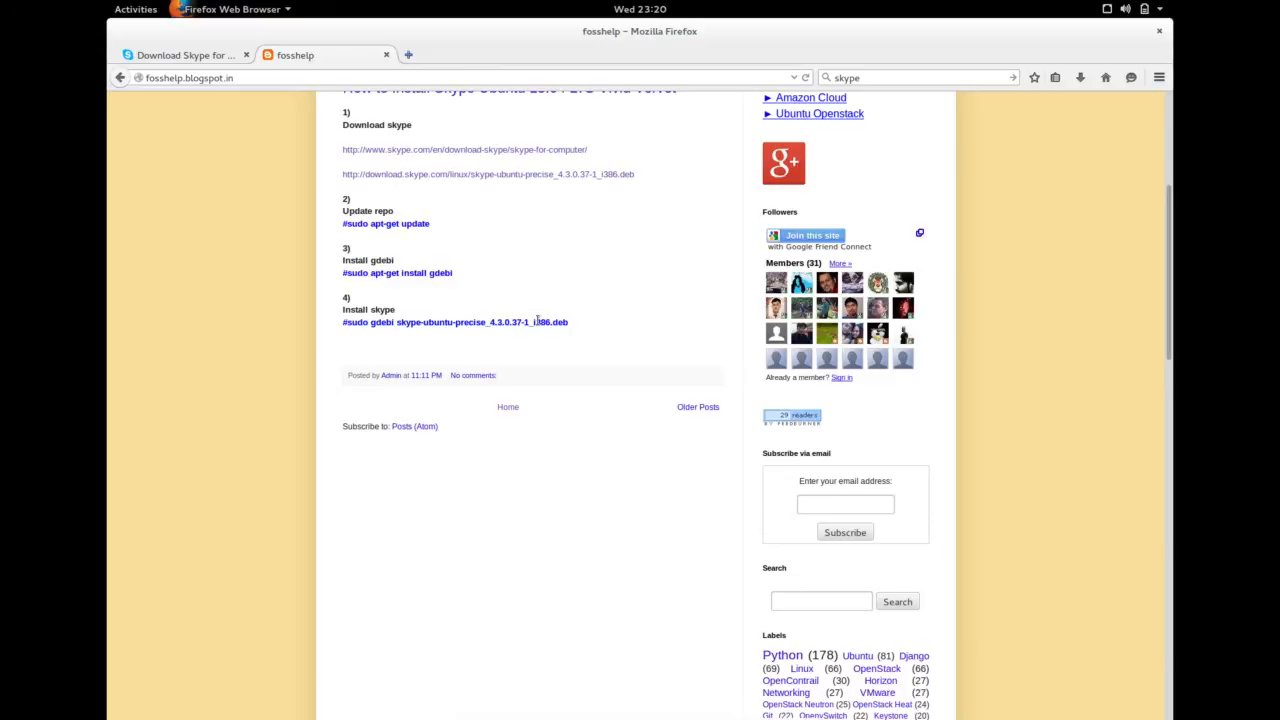
mouse_move(528, 318)
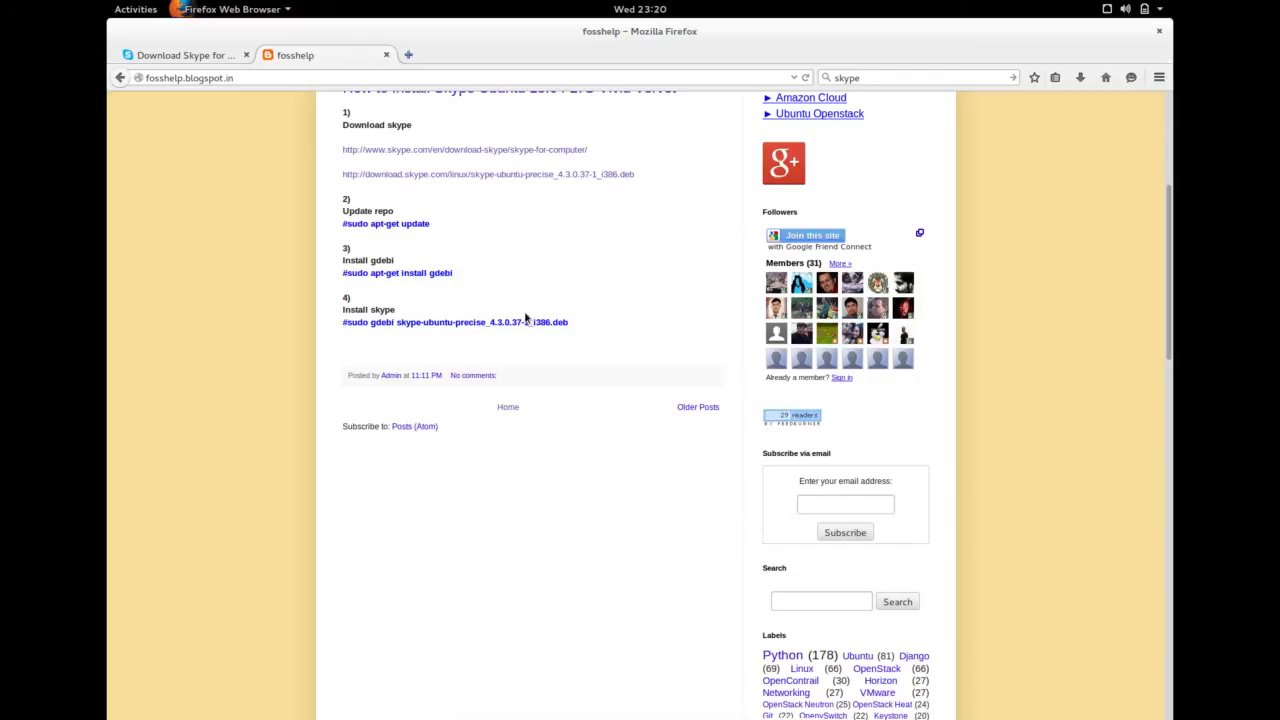